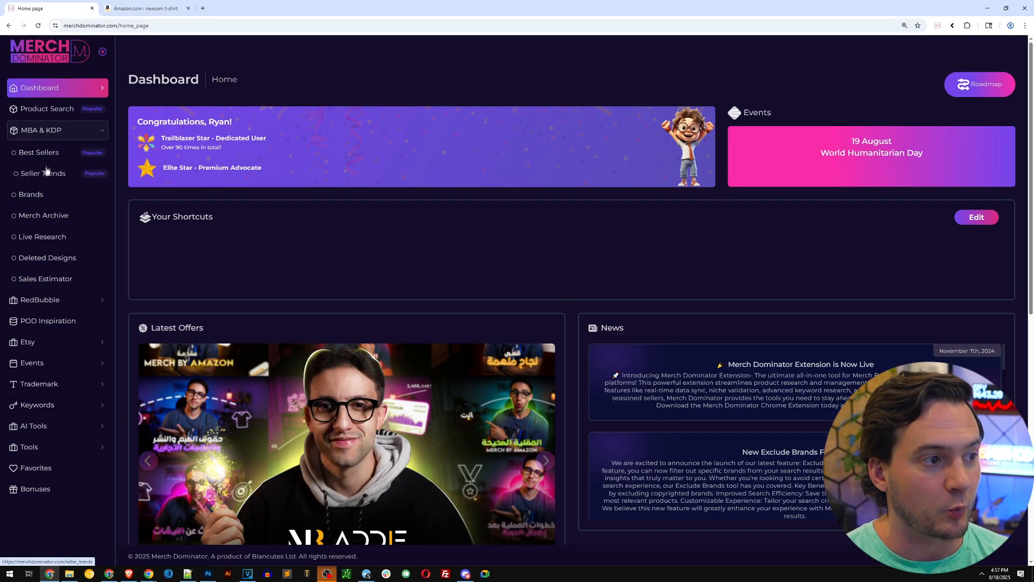
- Show Best Sellers for US Standard T-Shirts and reveal the available sorting options
click(39, 153)
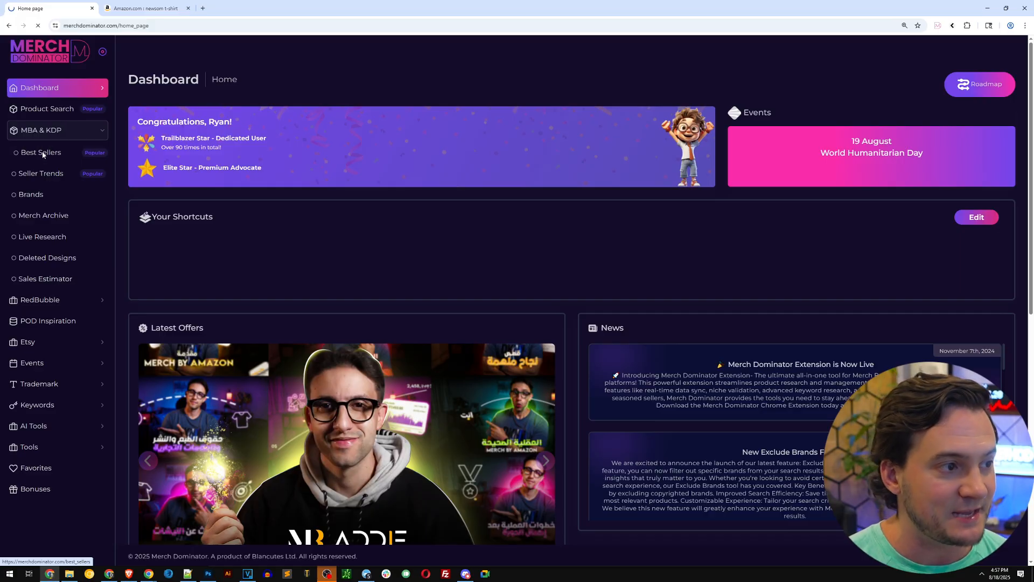
click(41, 153)
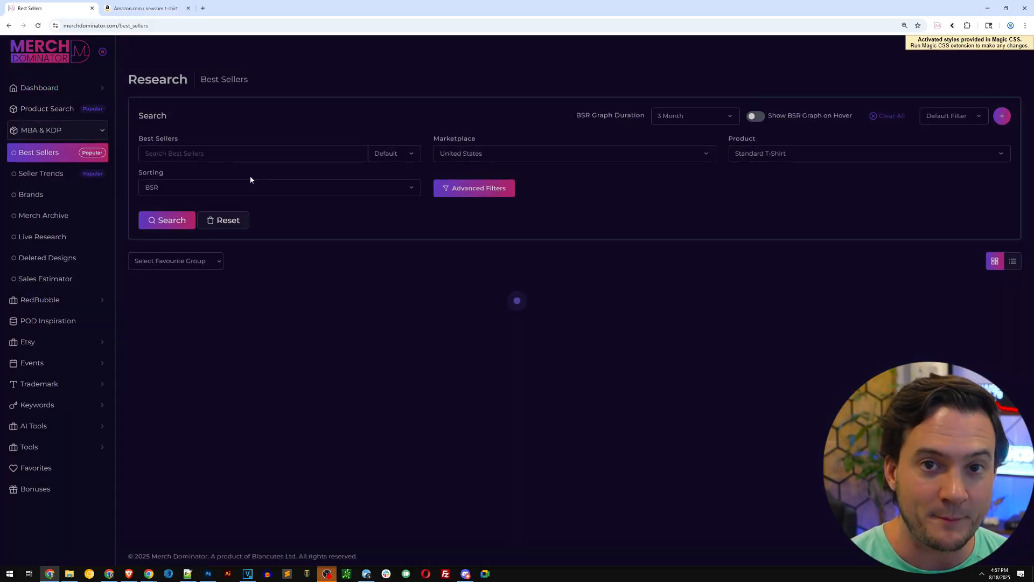
click(166, 220)
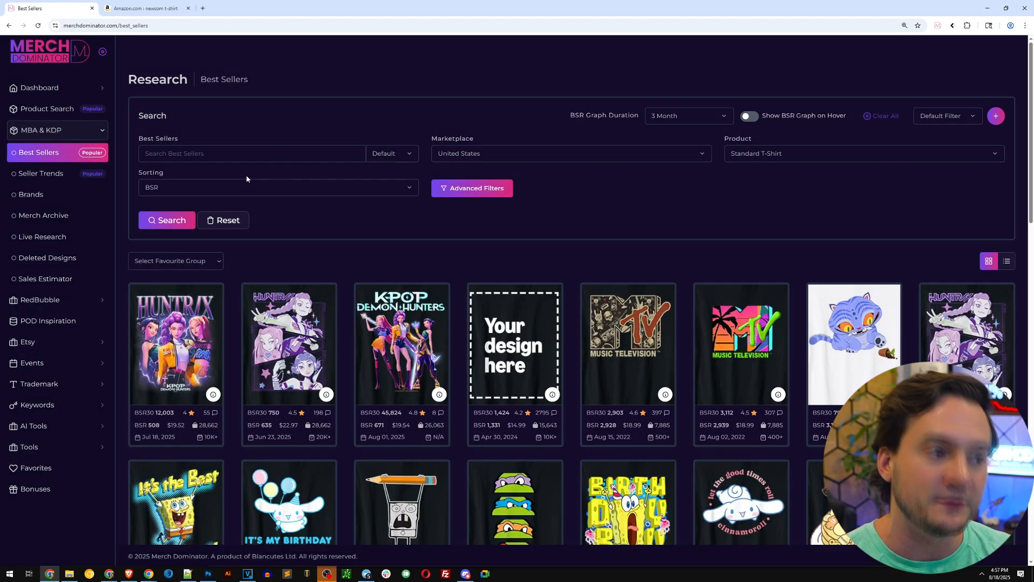
click(278, 187)
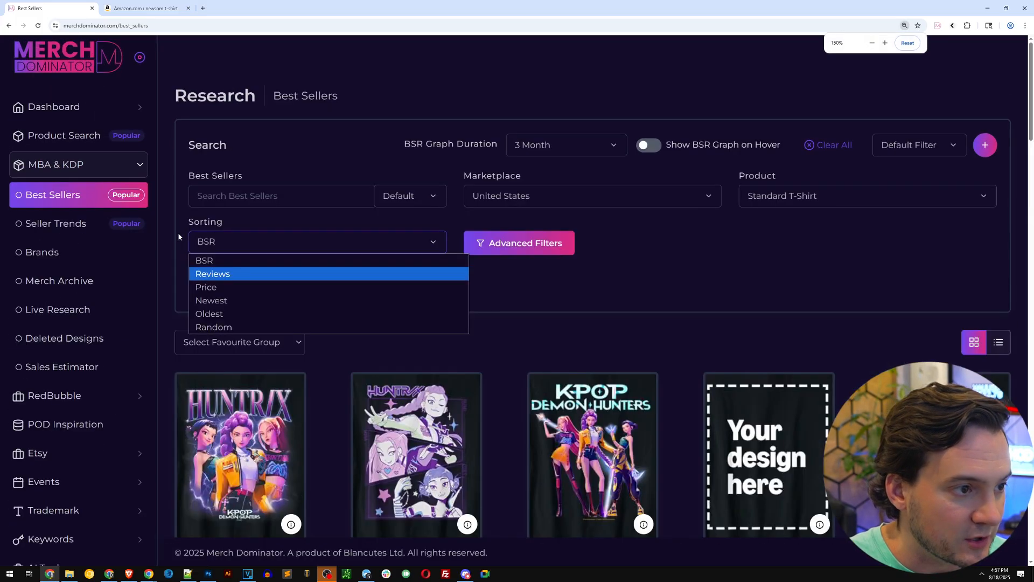
- Sort the best sellers Newest first and browse down through the mid-August 2025 designs
click(211, 299)
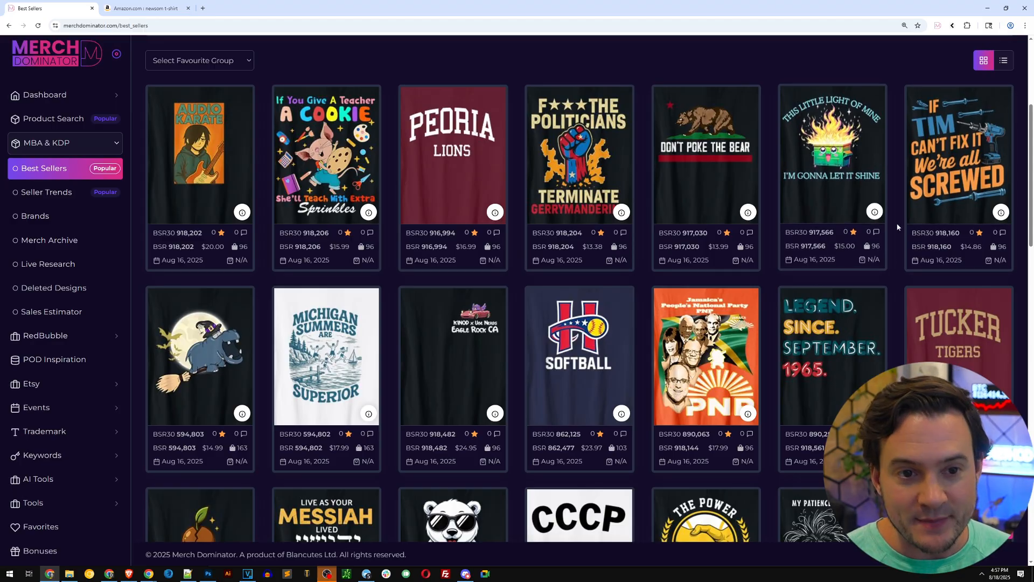
scroll(down, 3)
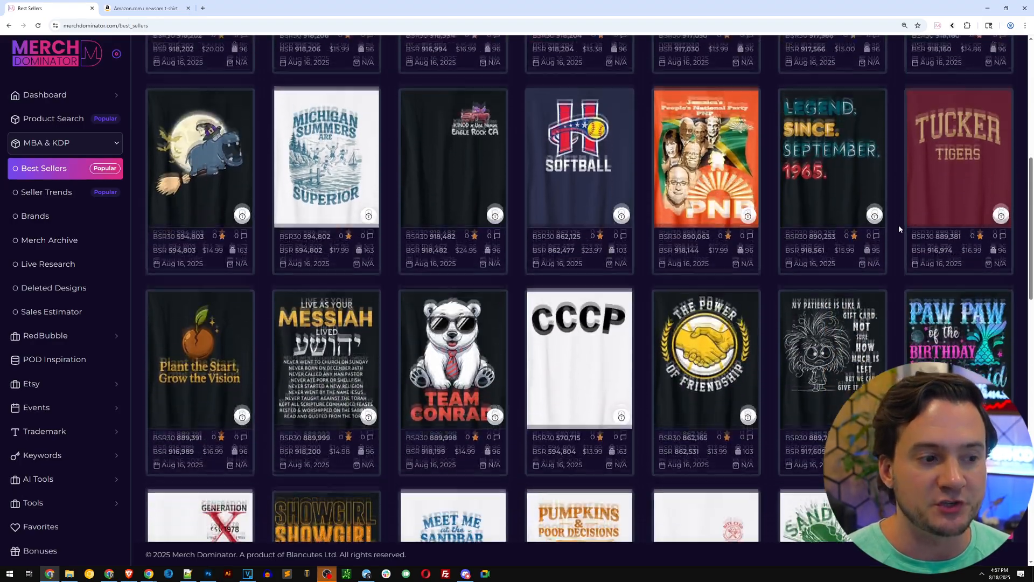
scroll(down, 3)
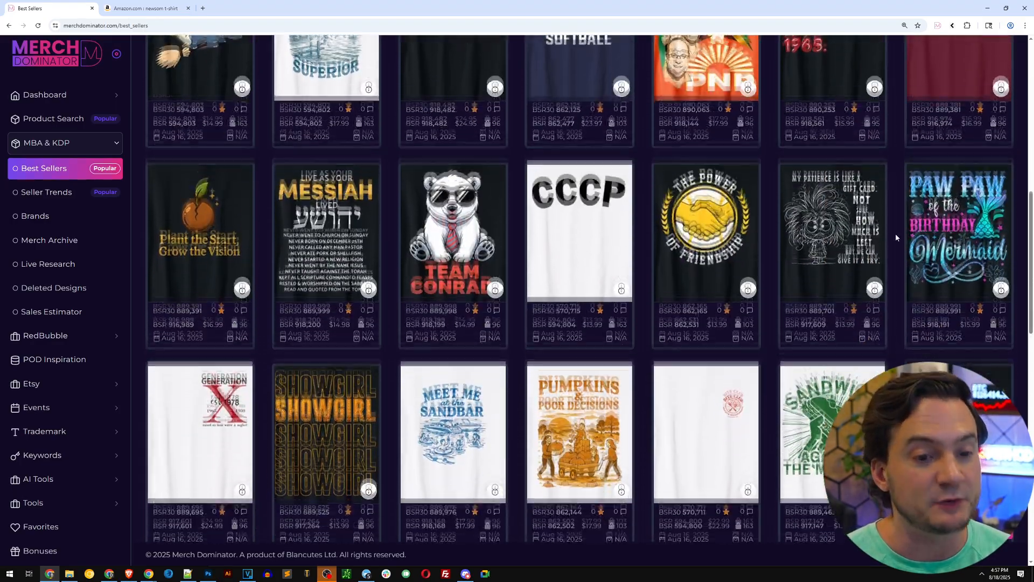
scroll(down, 3)
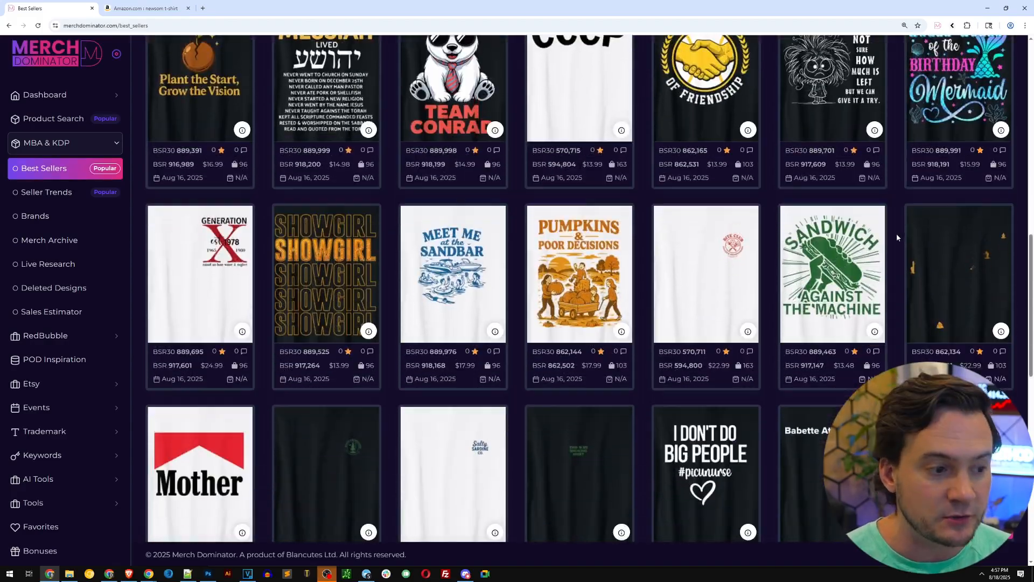
scroll(down, 3)
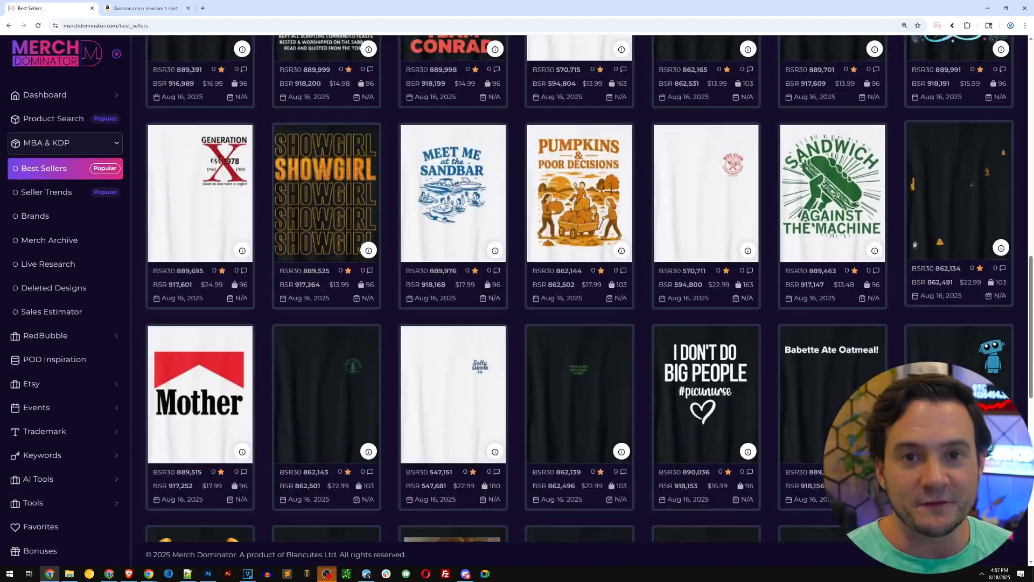
scroll(down, 3)
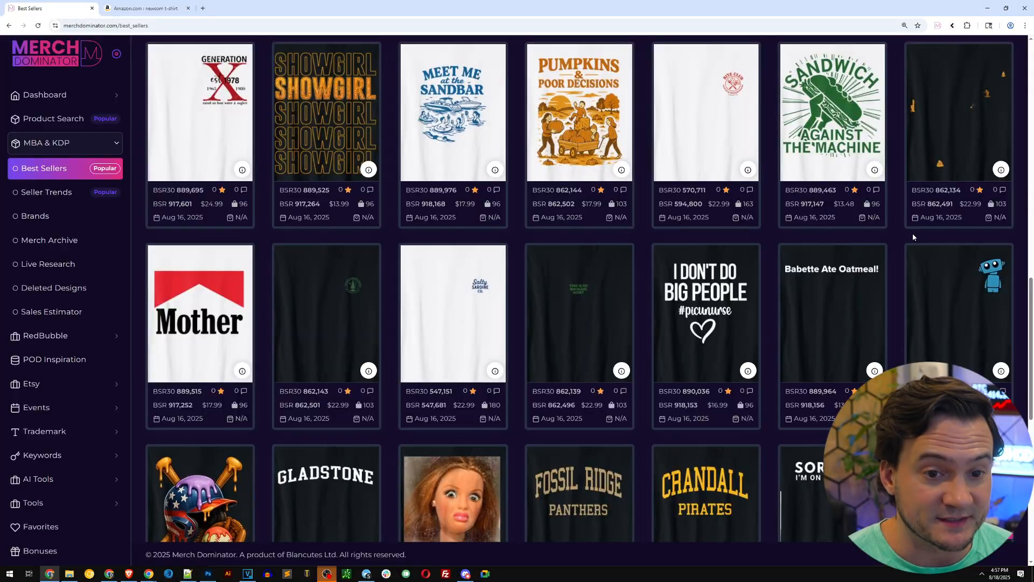
scroll(down, 3)
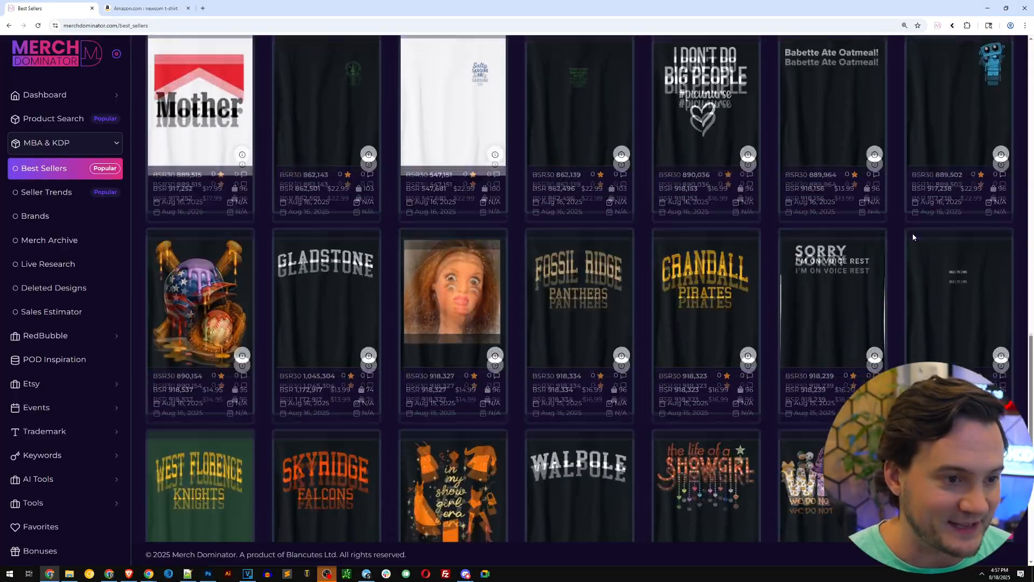
scroll(down, 3)
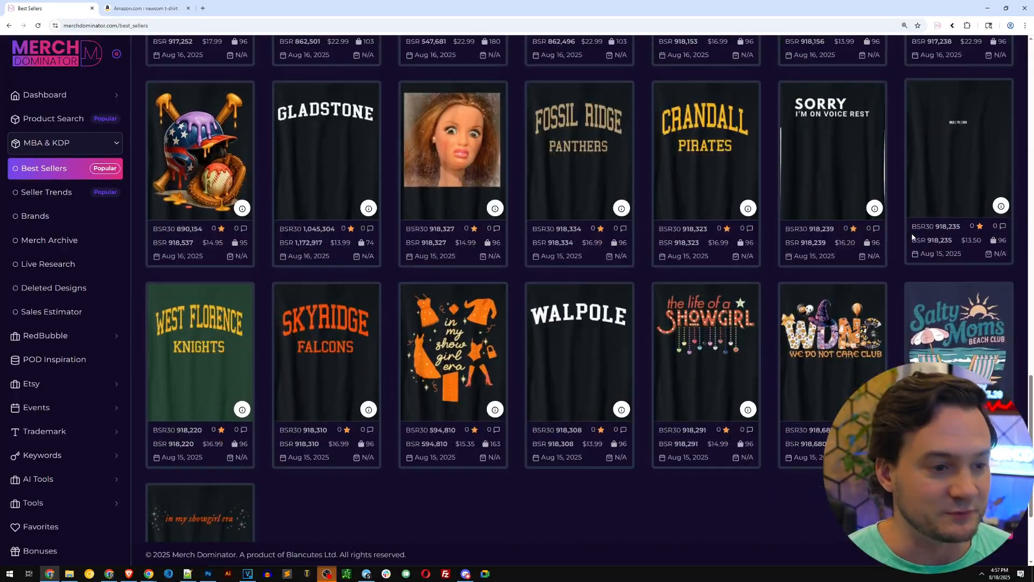
scroll(down, 3)
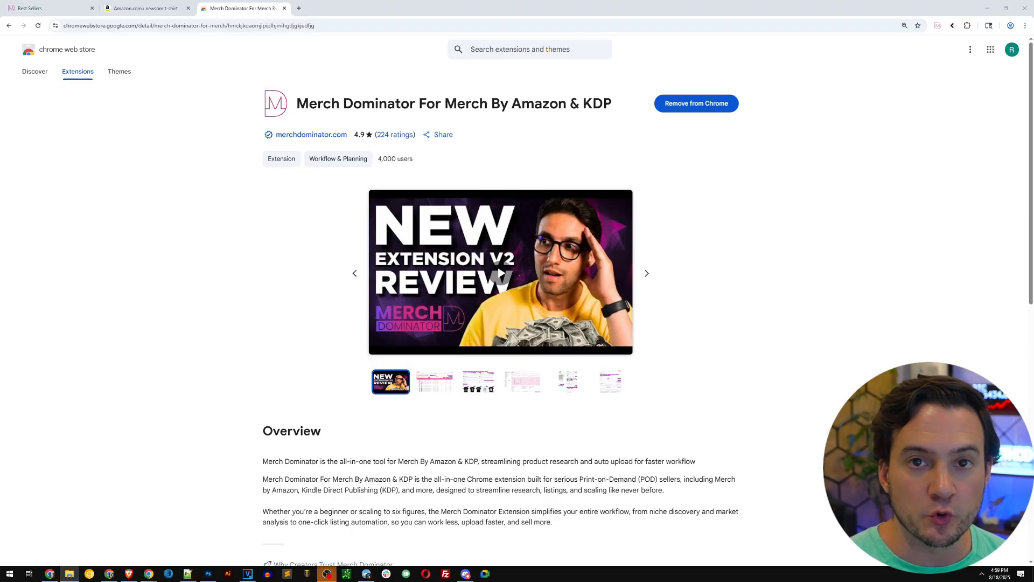
- Switch to the Chrome Web Store tab showing the installed Merch Dominator extension
click(139, 9)
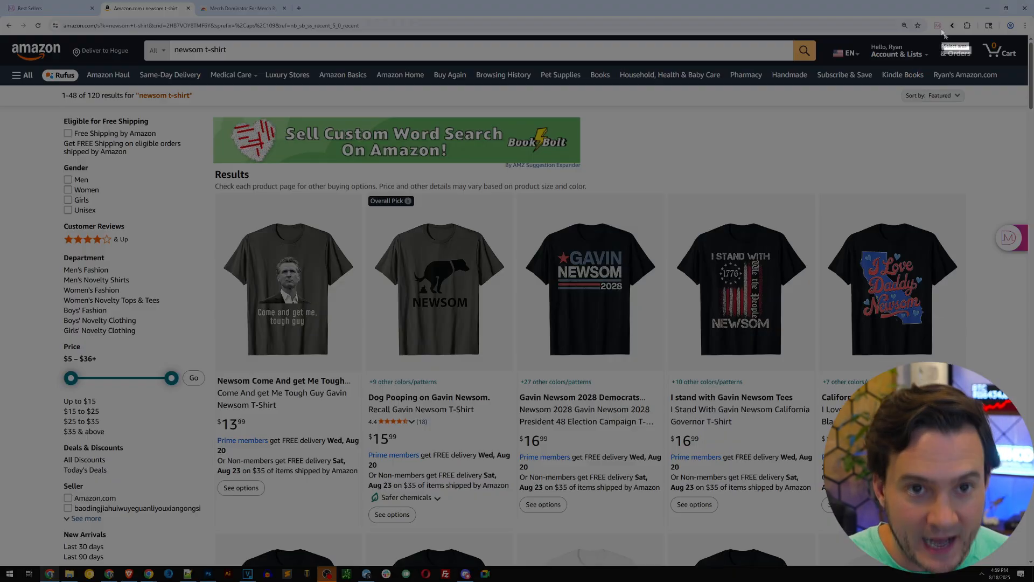
- Check the extension settings popup, then show the newsom t-shirt results as a data table
click(937, 26)
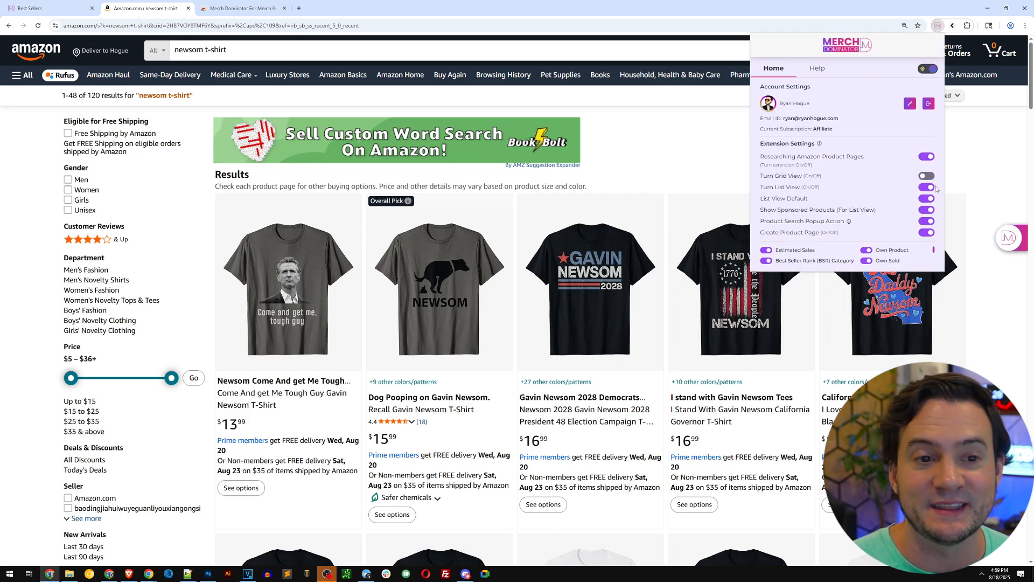
mouse_move(993, 159)
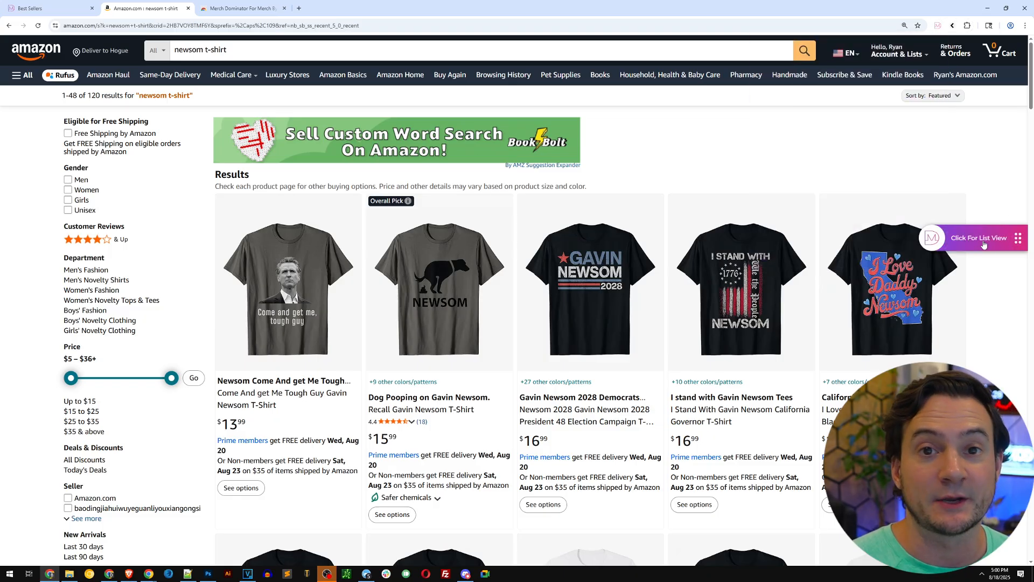
click(978, 237)
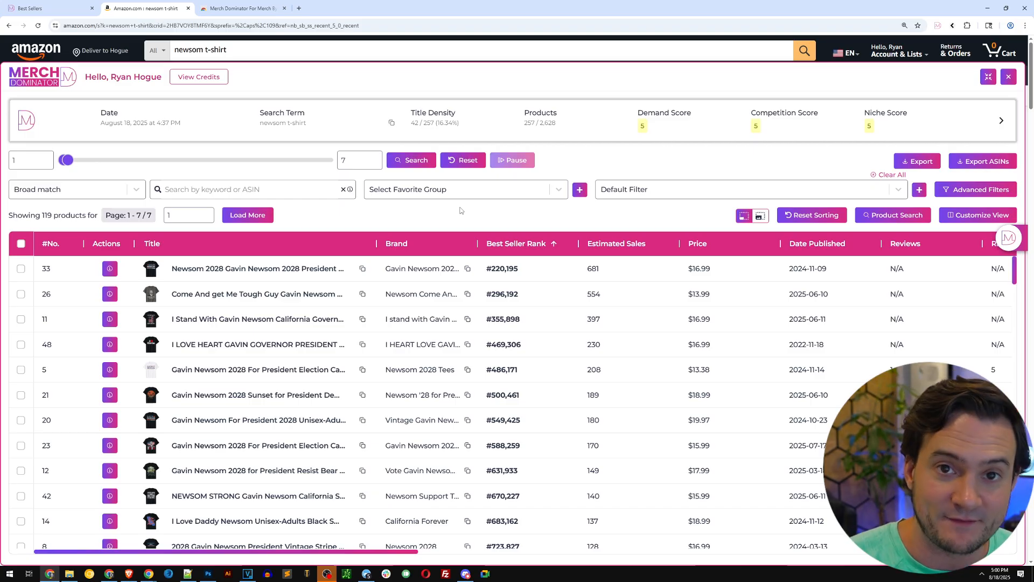
mouse_move(150, 268)
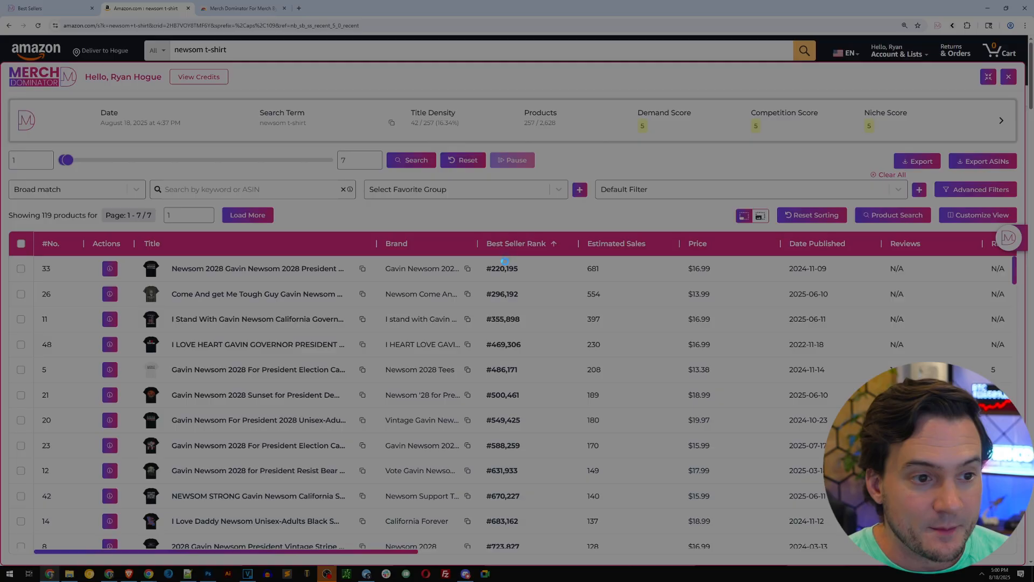
mouse_move(760, 215)
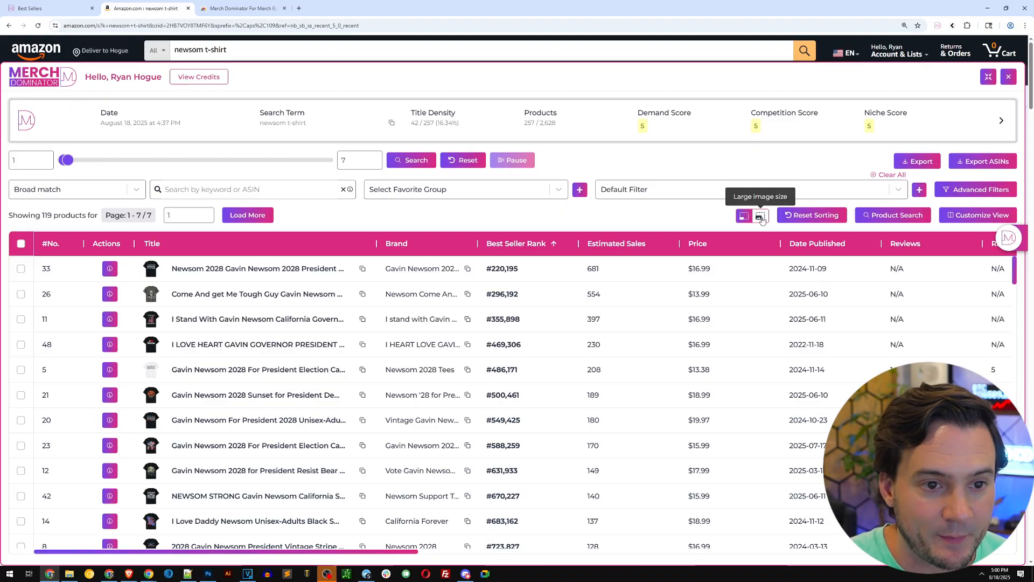
- Switch the product table to Large design thumbnails
click(761, 216)
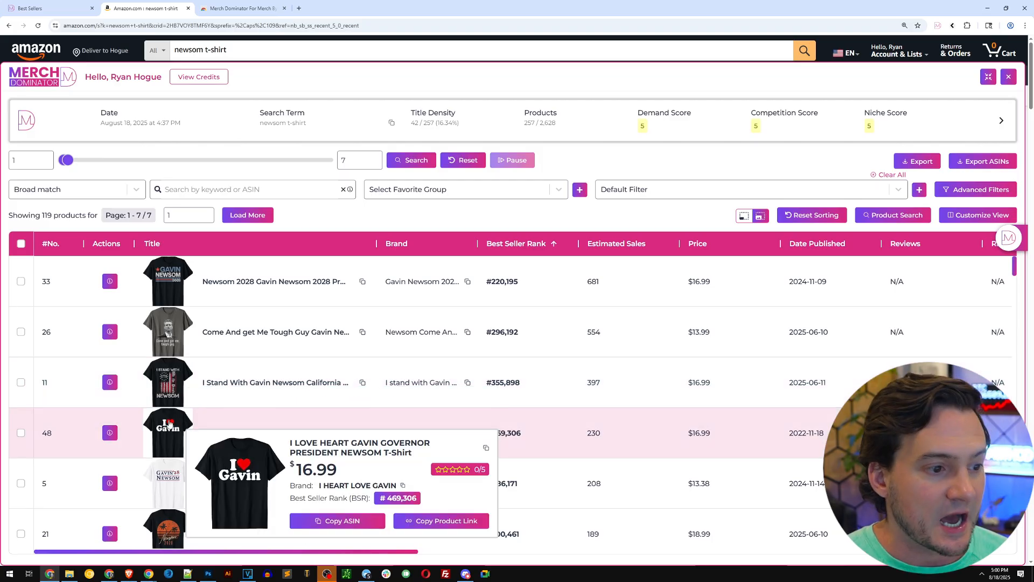
mouse_move(167, 482)
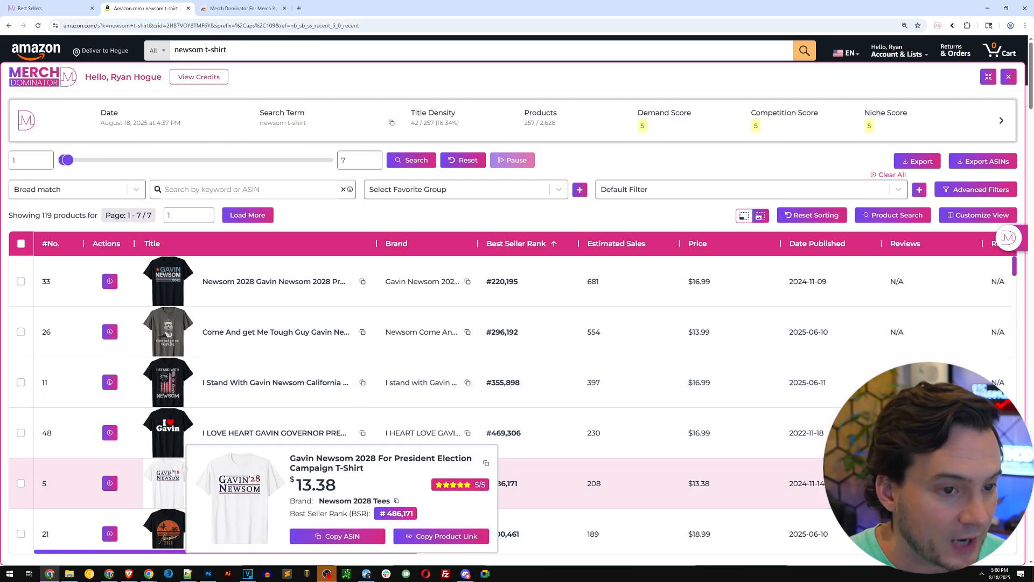
mouse_move(110, 282)
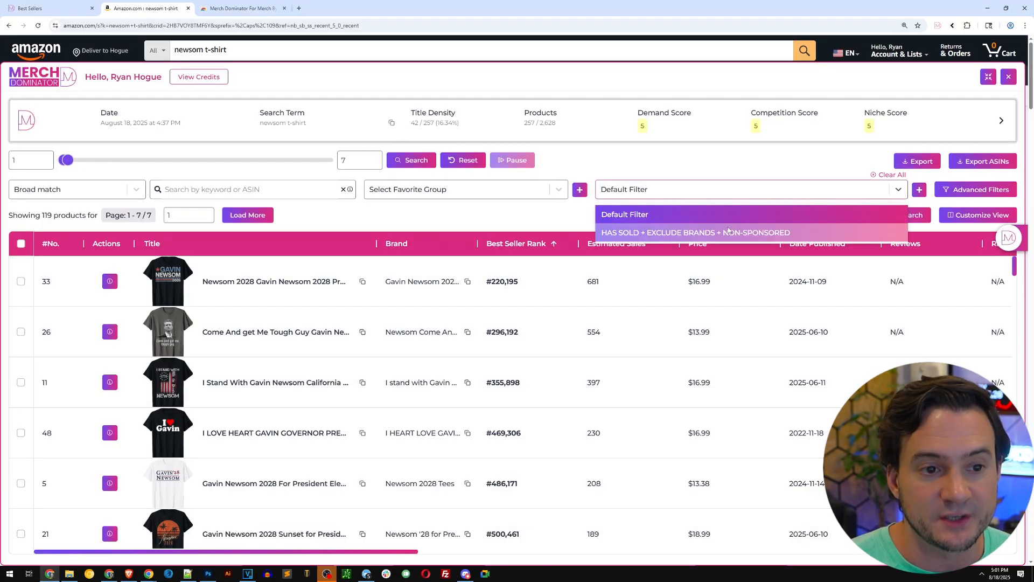
- Apply the HAS SOLD + EXCLUDE BRANDS + NON-SPONSORED filter and review it in Advanced Filters
click(695, 233)
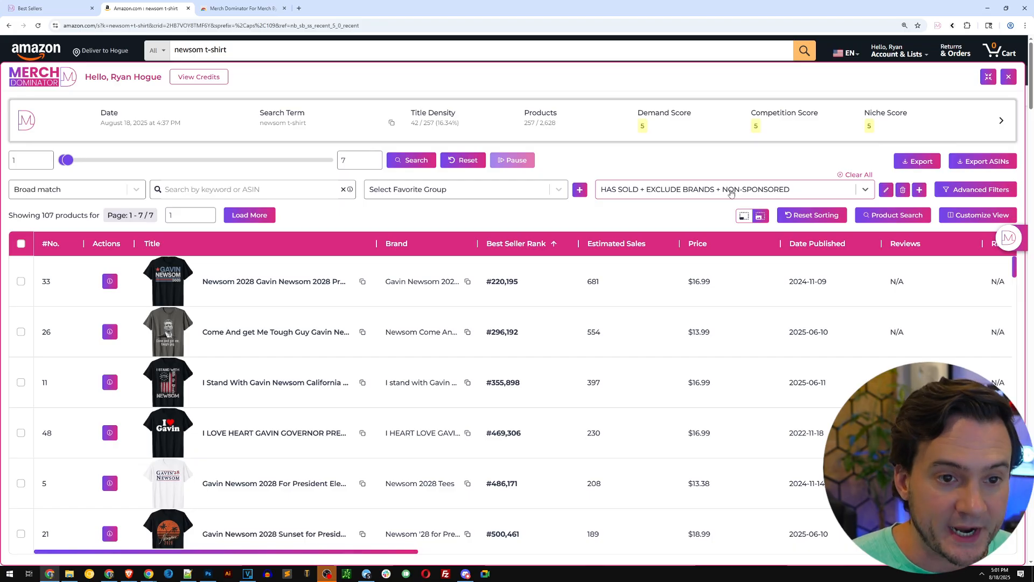
click(980, 188)
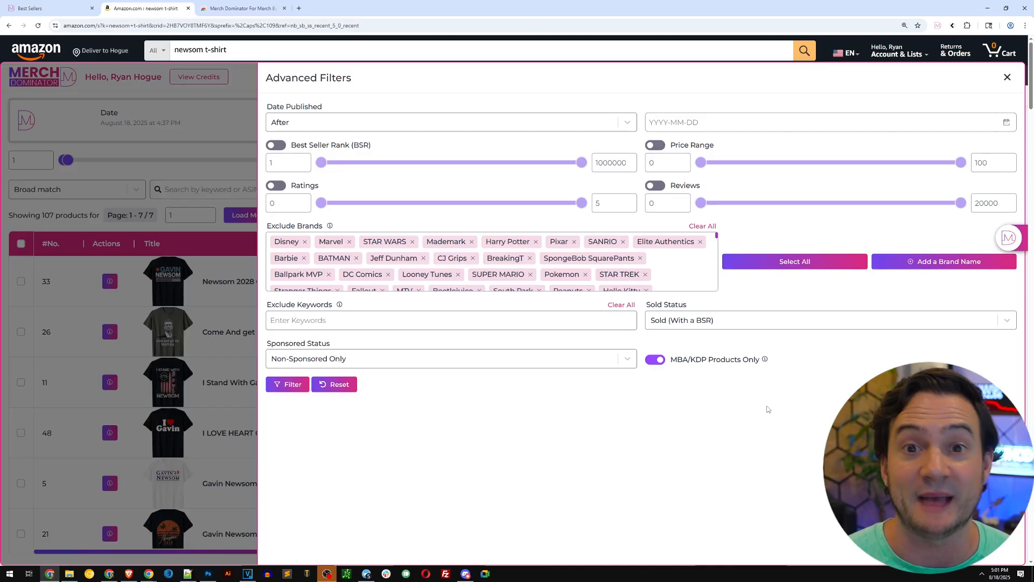
mouse_move(717, 399)
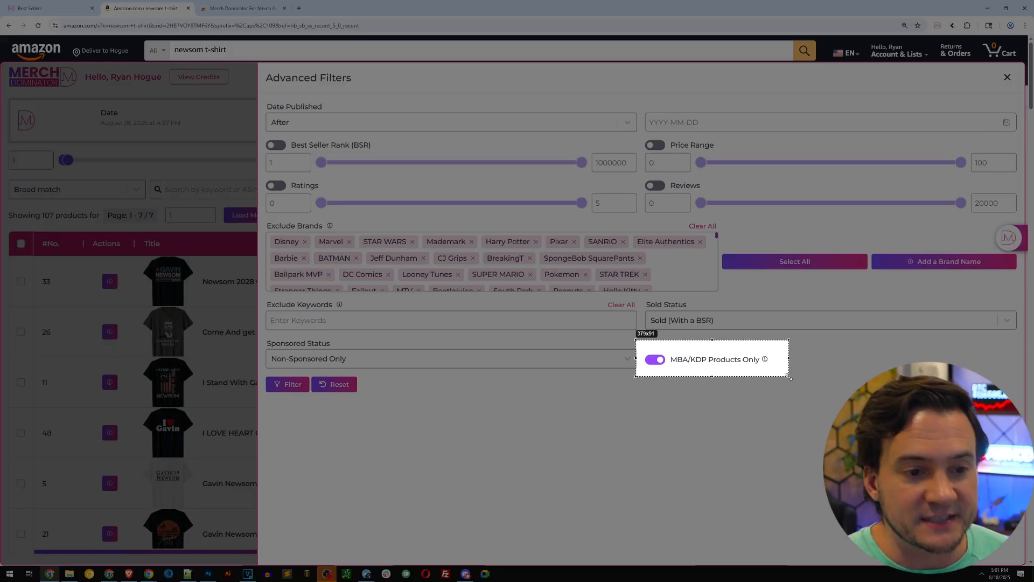
mouse_move(761, 389)
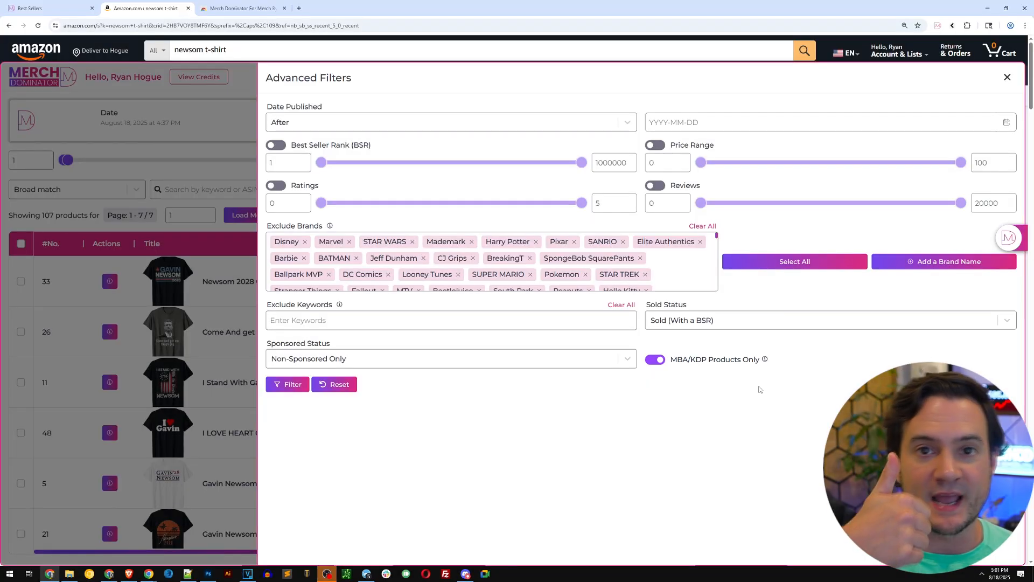
click(286, 384)
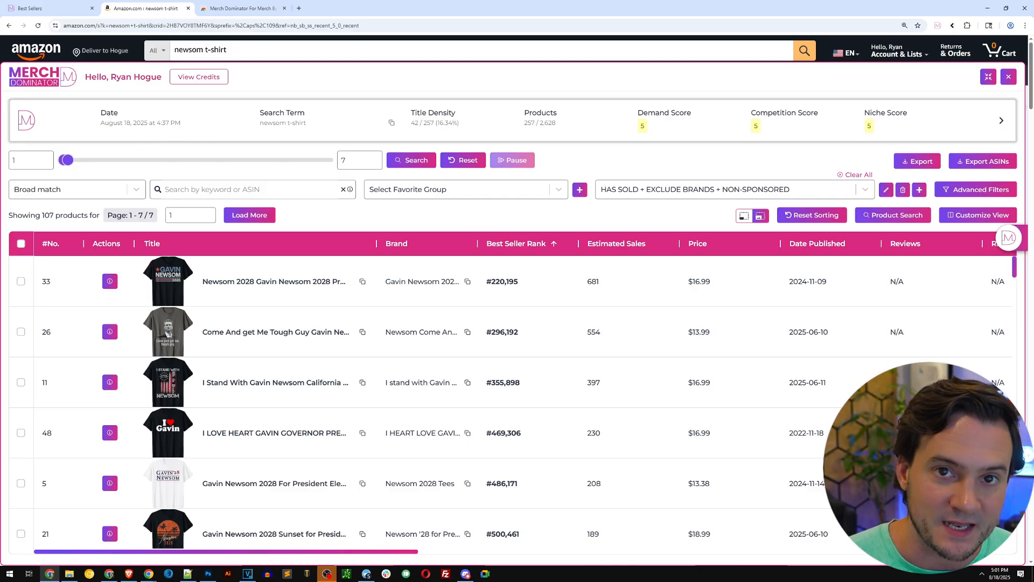
- Sort the filtered 107-product table by Date Published, newest first
scroll(down, 3)
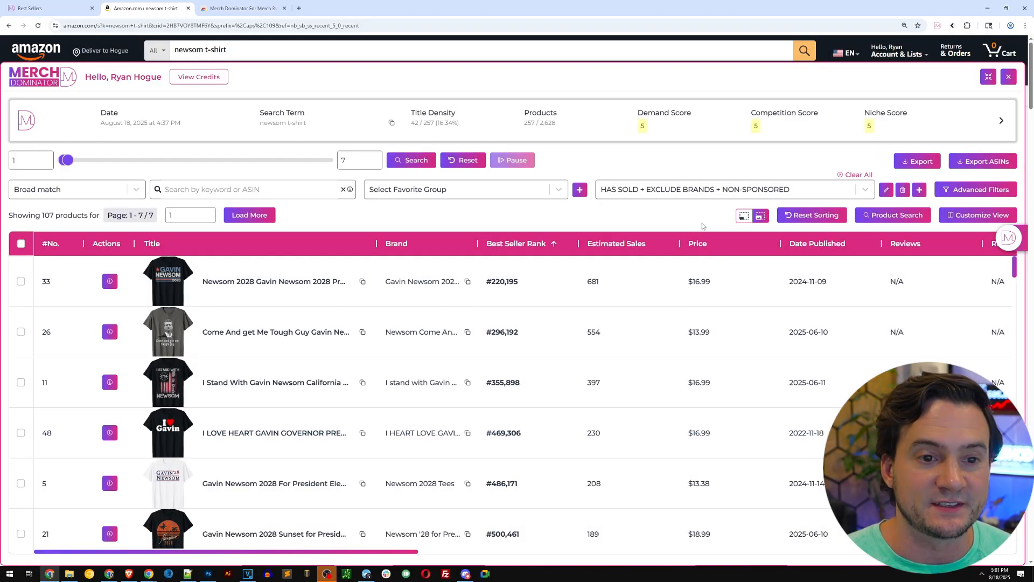
click(817, 244)
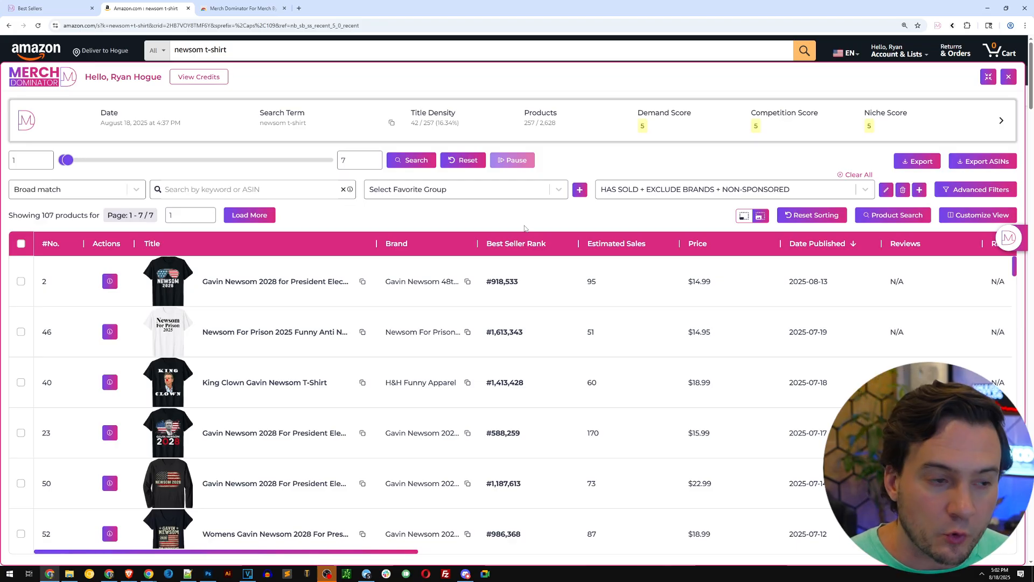
mouse_move(167, 281)
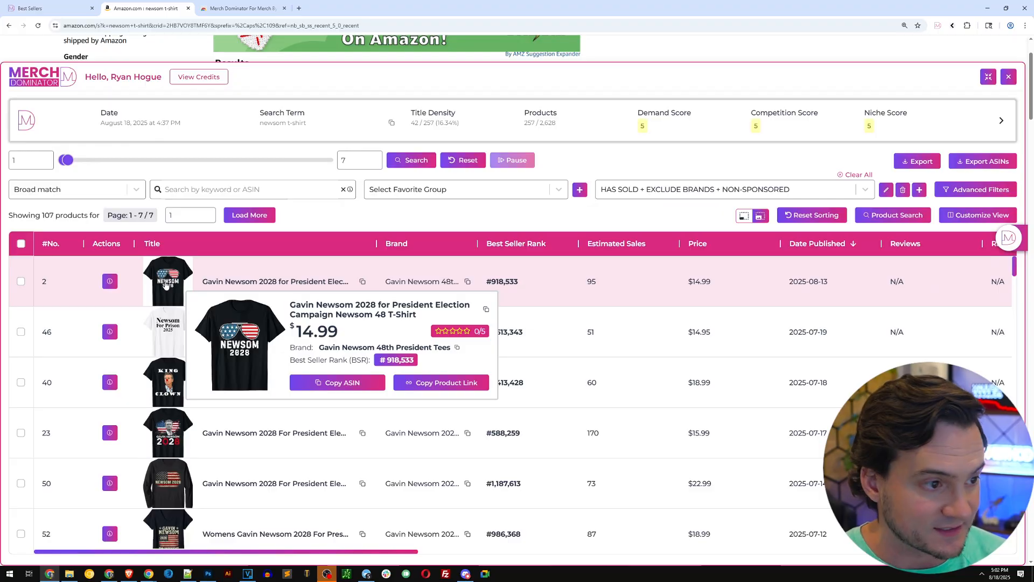
mouse_move(178, 334)
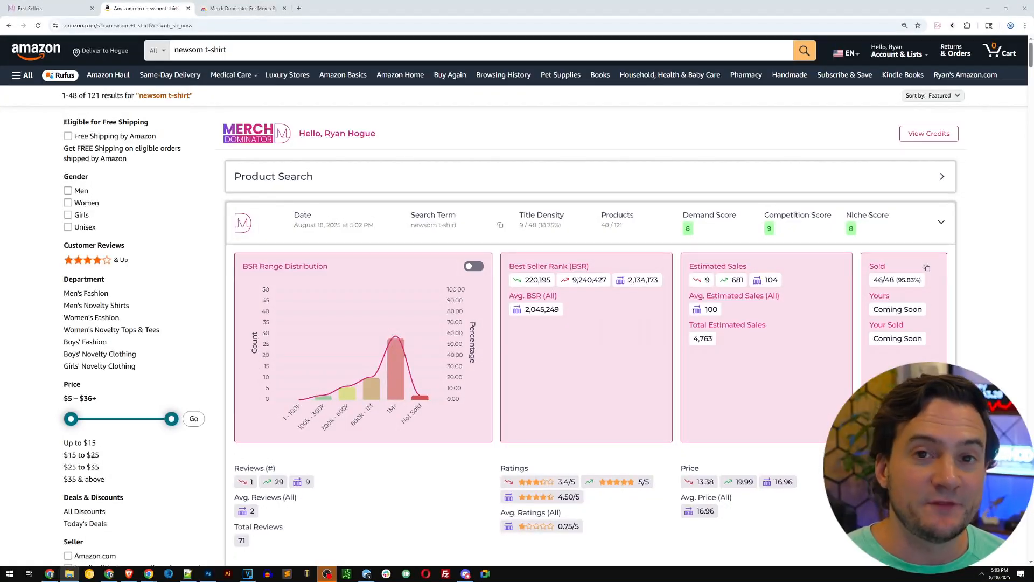
- Zoom into a BSR Range Distribution chart range, then go to Merch's Create products page via the extension popup
scroll(down, 3)
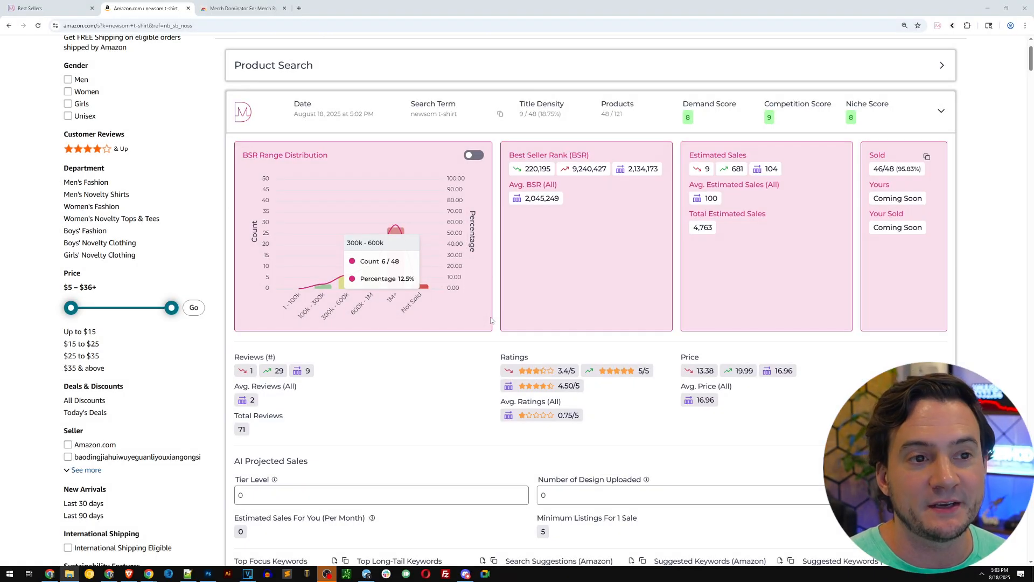
mouse_move(338, 378)
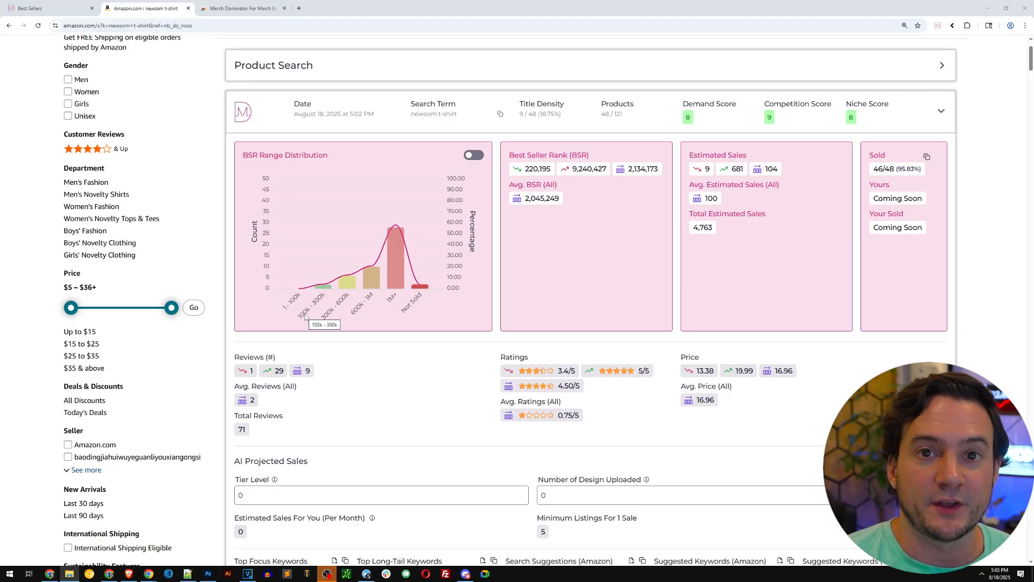
mouse_move(334, 259)
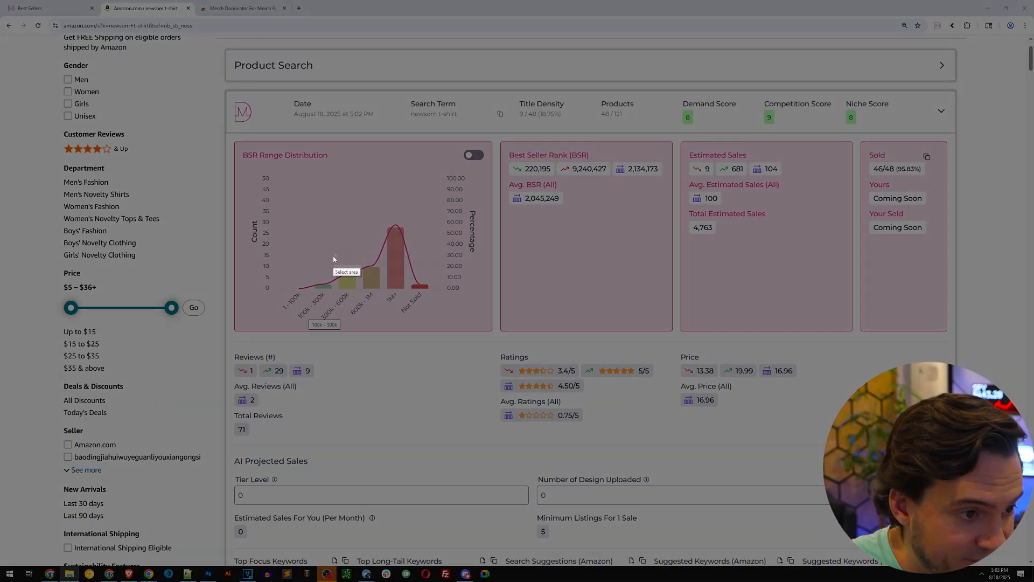
drag(337, 214, 395, 323)
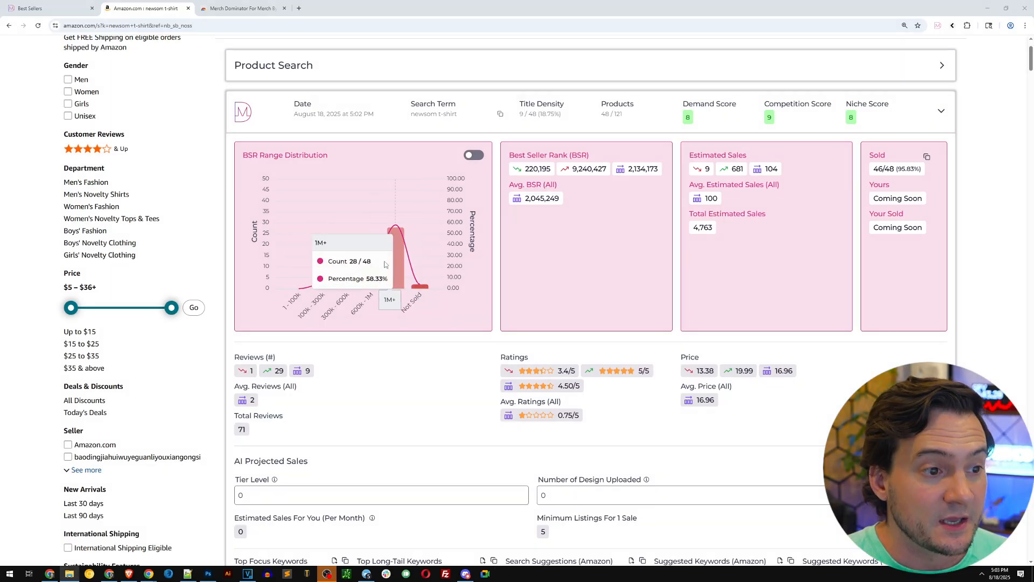
mouse_move(418, 288)
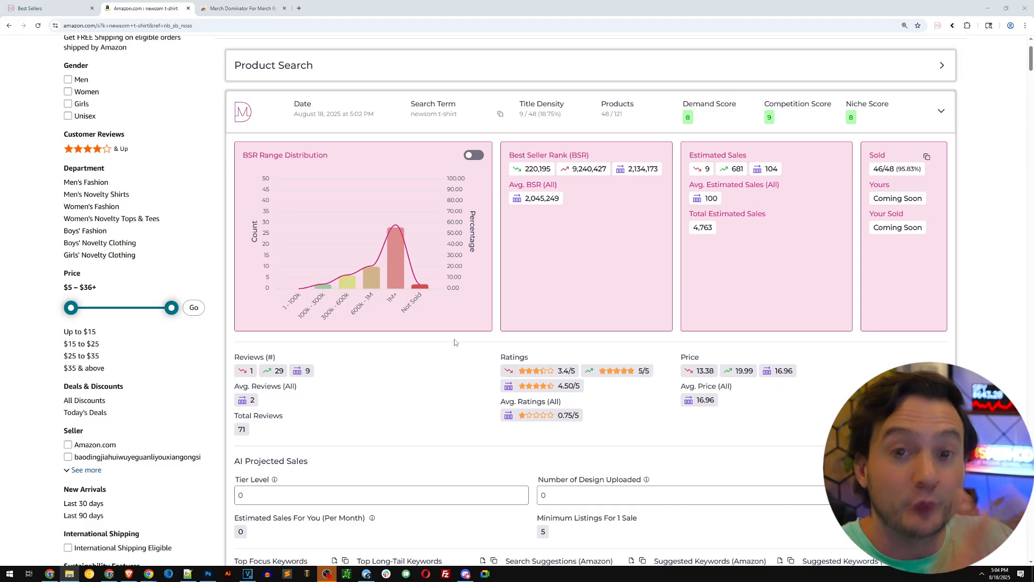
mouse_move(416, 287)
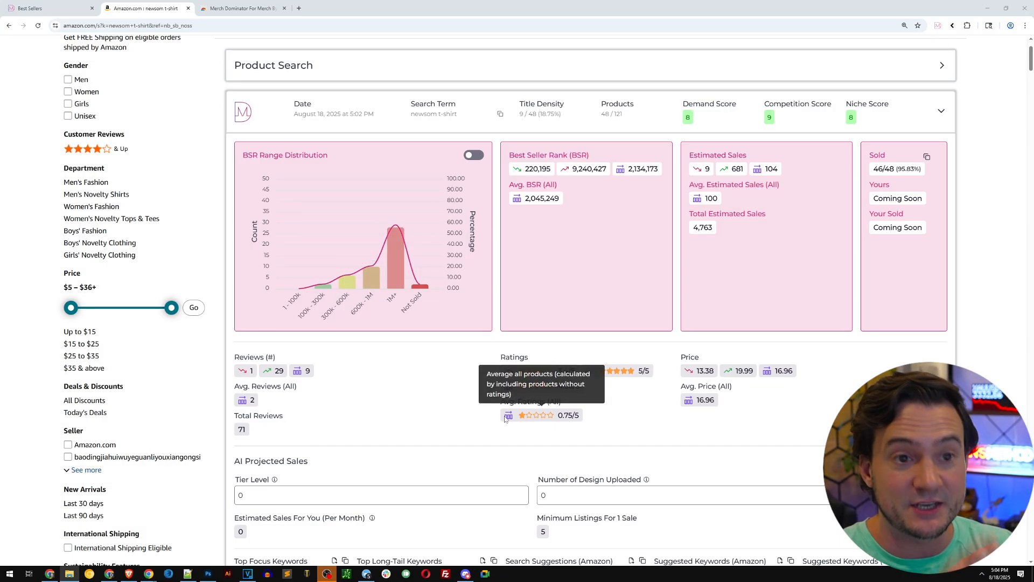
click(937, 26)
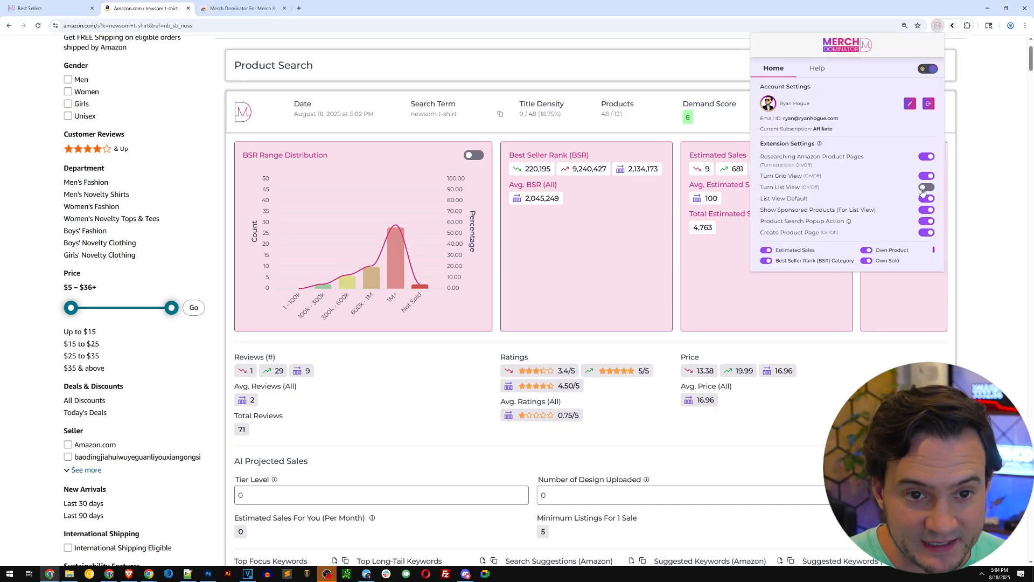
click(927, 188)
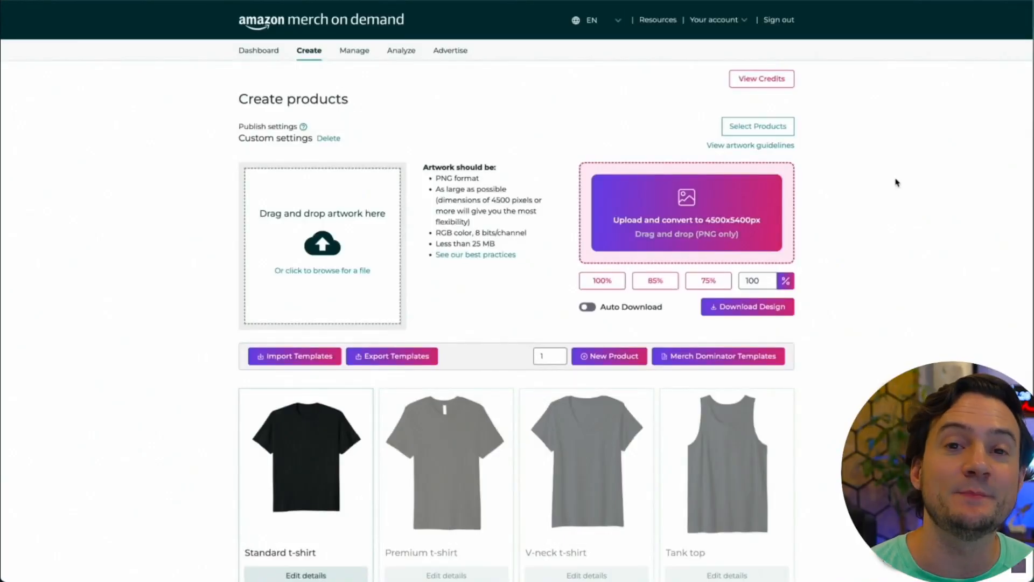
- In Select Products, mark the long sleeve t-shirt for the .de marketplace
click(758, 126)
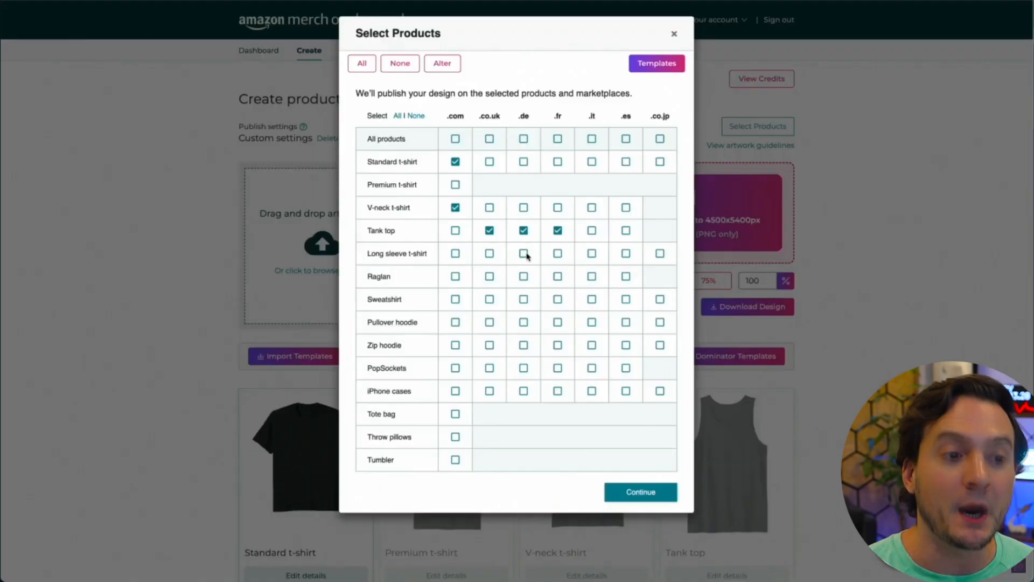
click(657, 62)
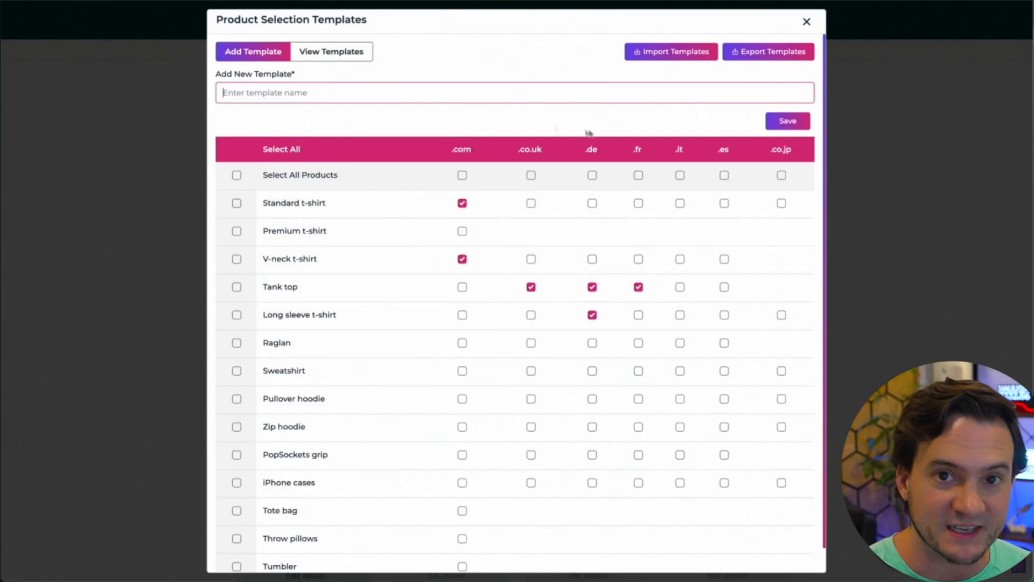
mouse_move(550, 145)
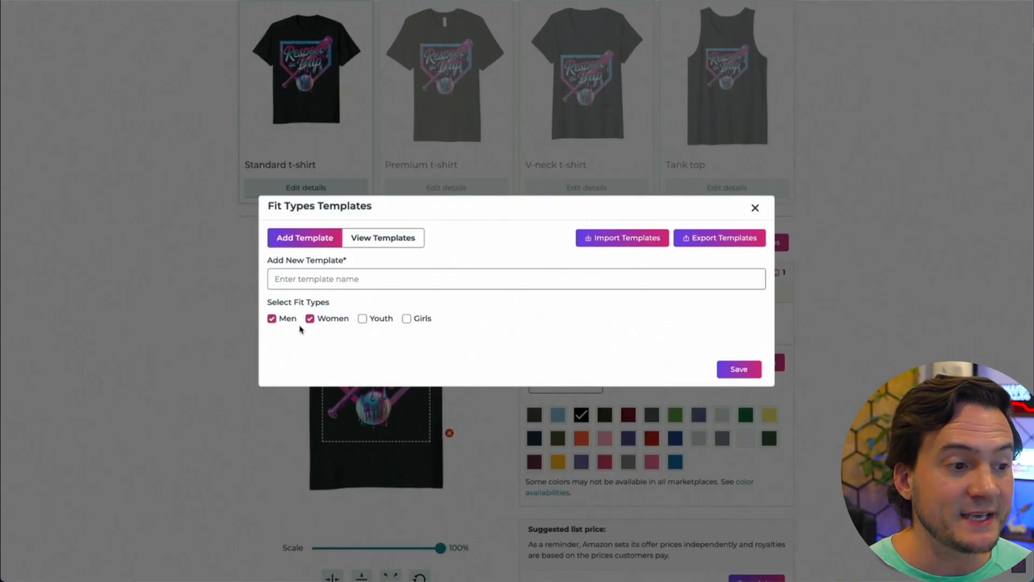
mouse_move(364, 352)
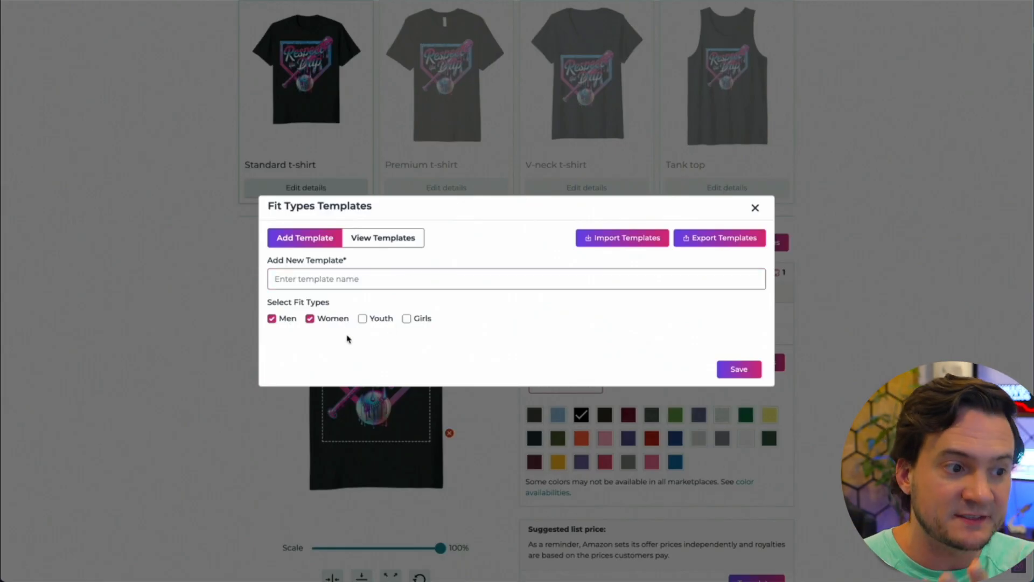
- Close the fit types template form with Men and Women selected
click(755, 208)
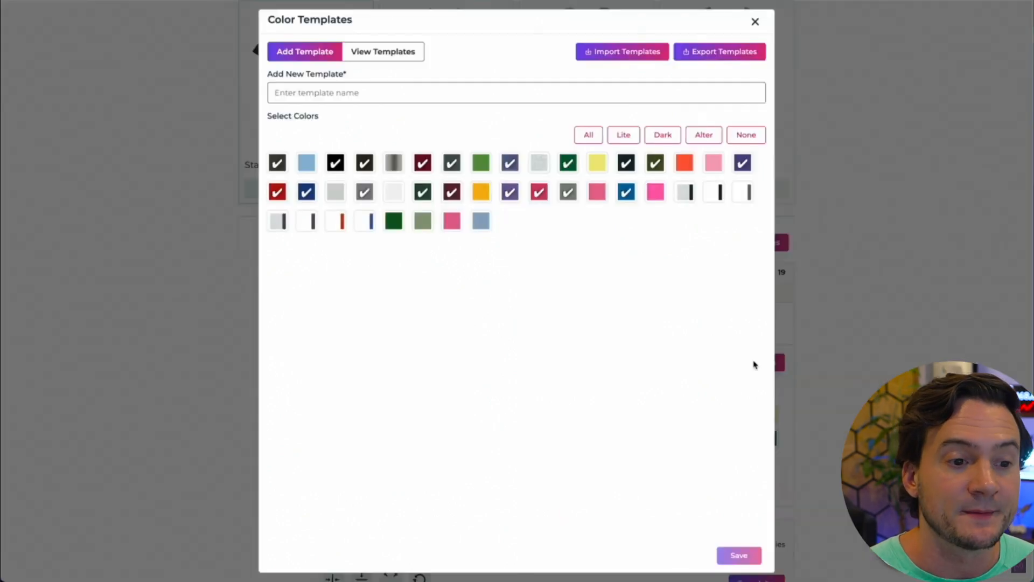
mouse_move(306, 161)
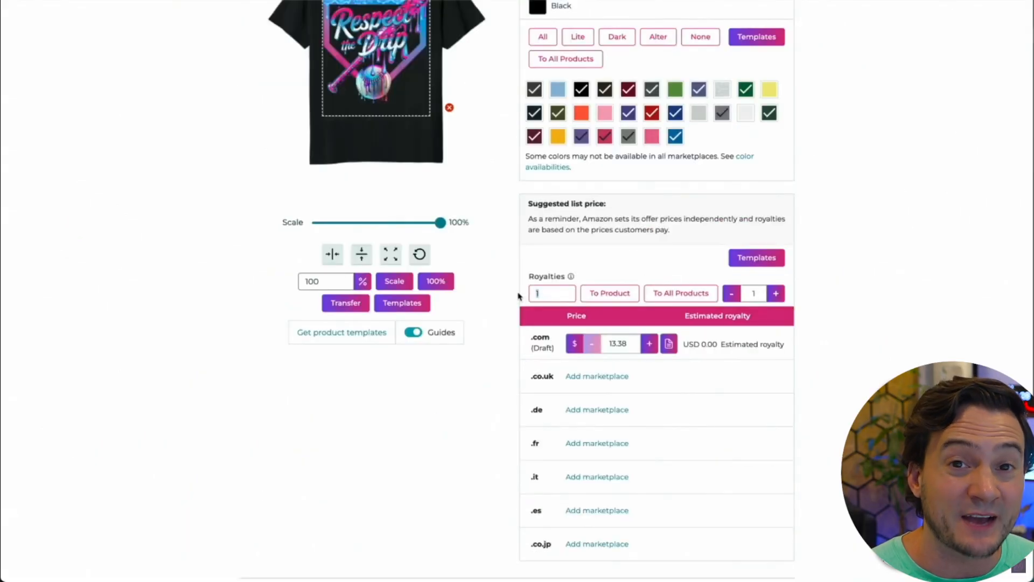
- Enter 5 in the Royalties field of the price section
text(5)
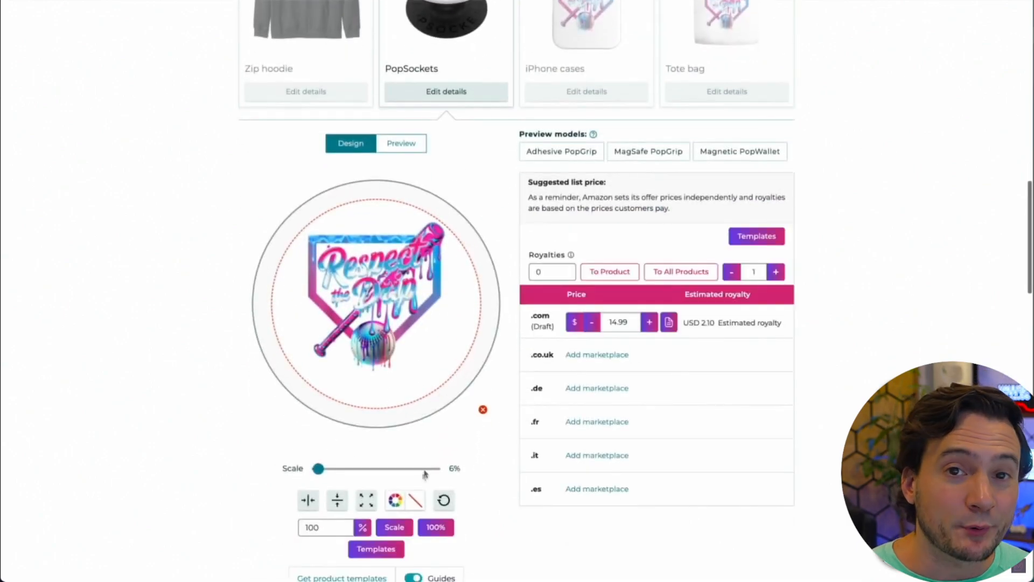
mouse_move(395, 500)
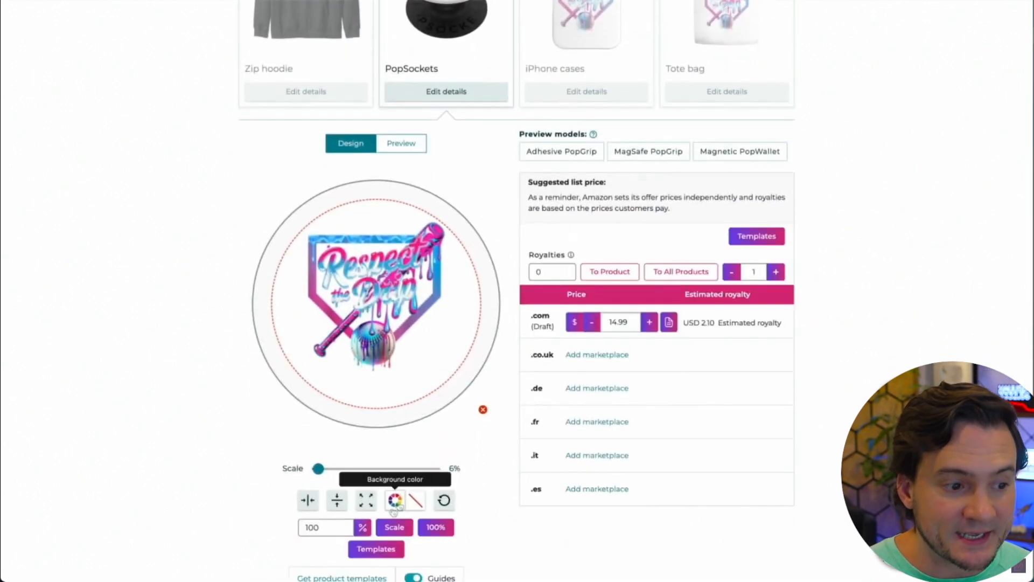
- Choose a background colour in the PopSockets Scale & Background Color Templates form (scale 6)
click(376, 548)
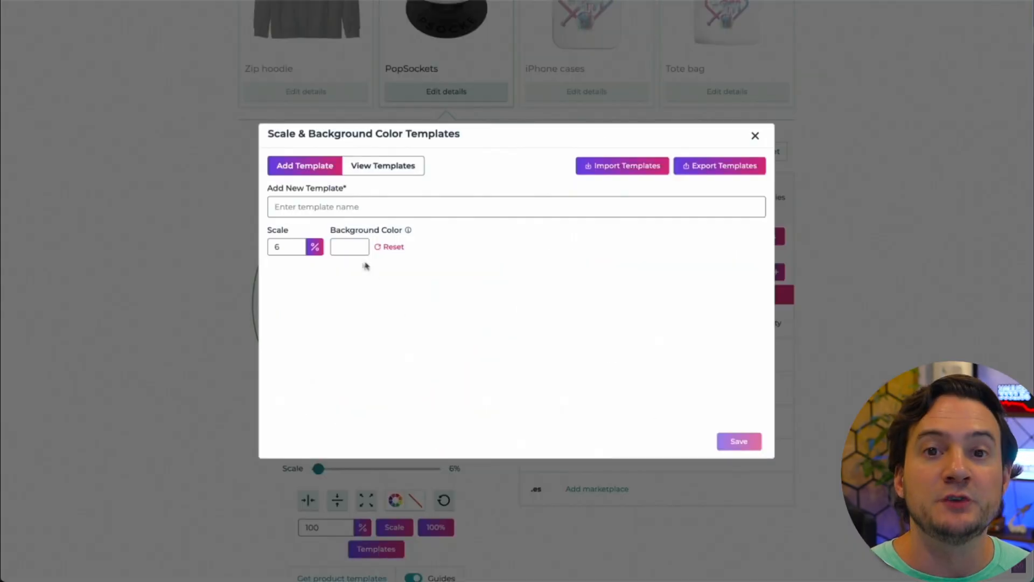
click(349, 246)
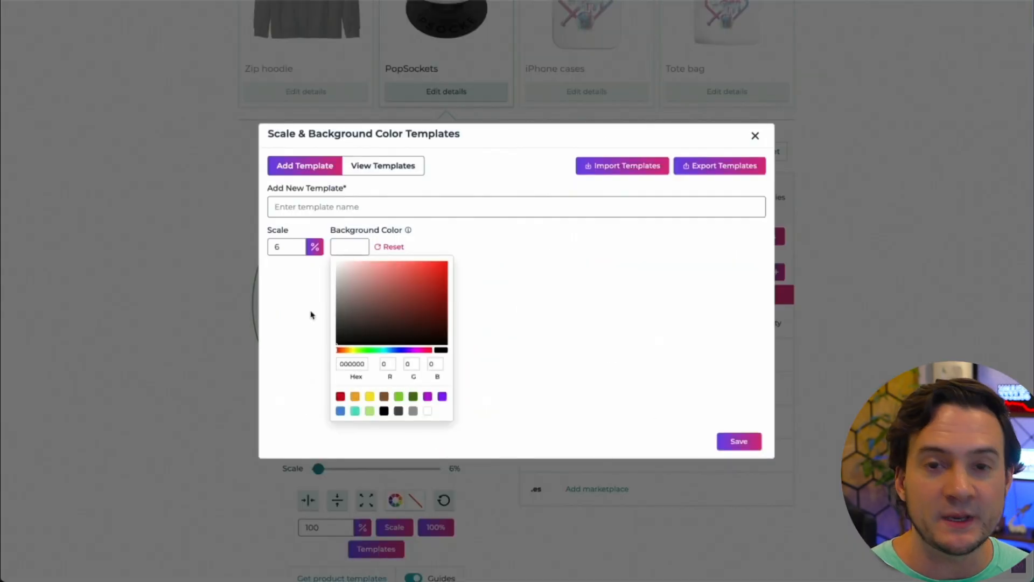
click(311, 315)
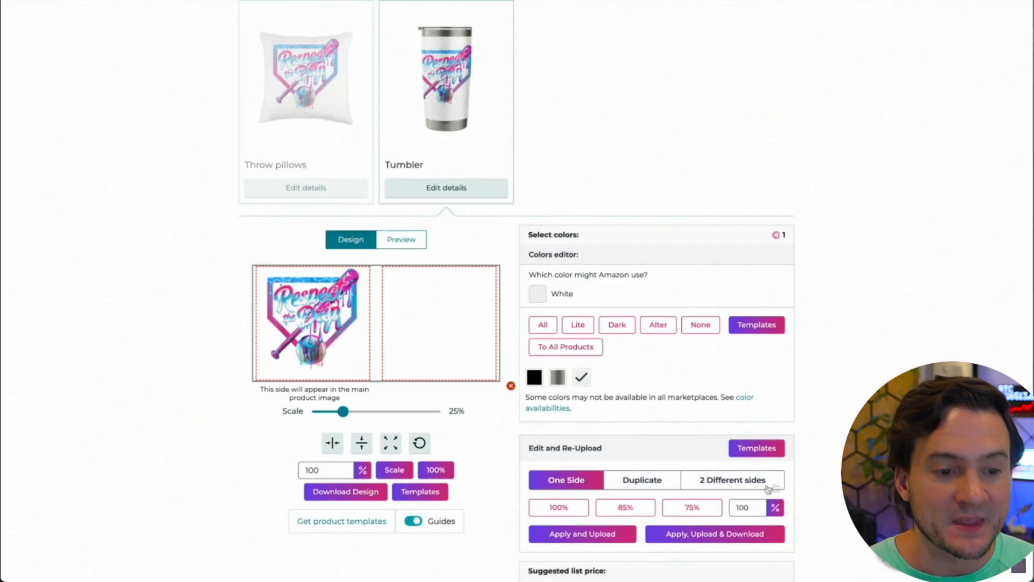
- Tile the design across the tumbler at 100% scale and preview the mockup
click(641, 480)
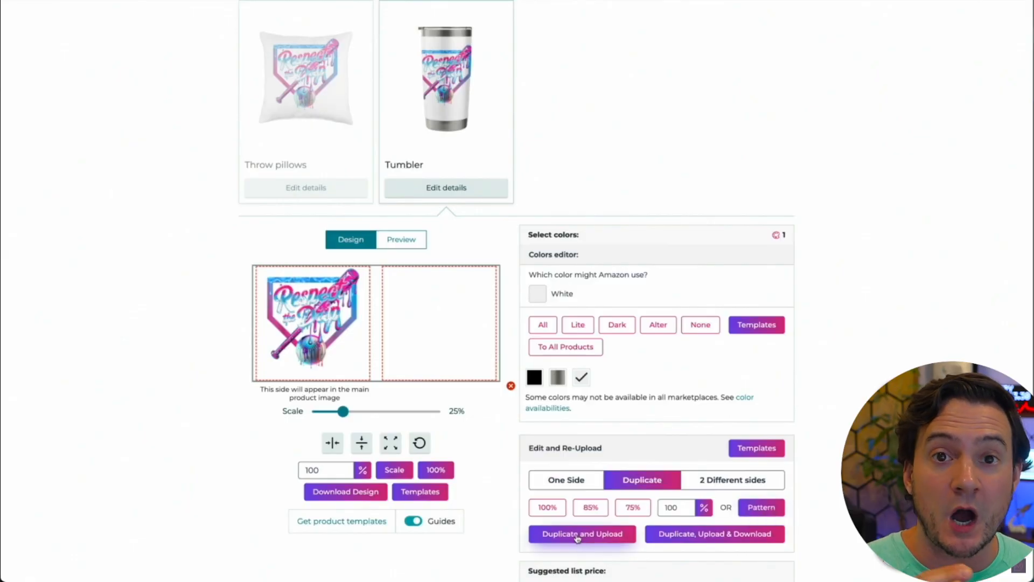
click(582, 534)
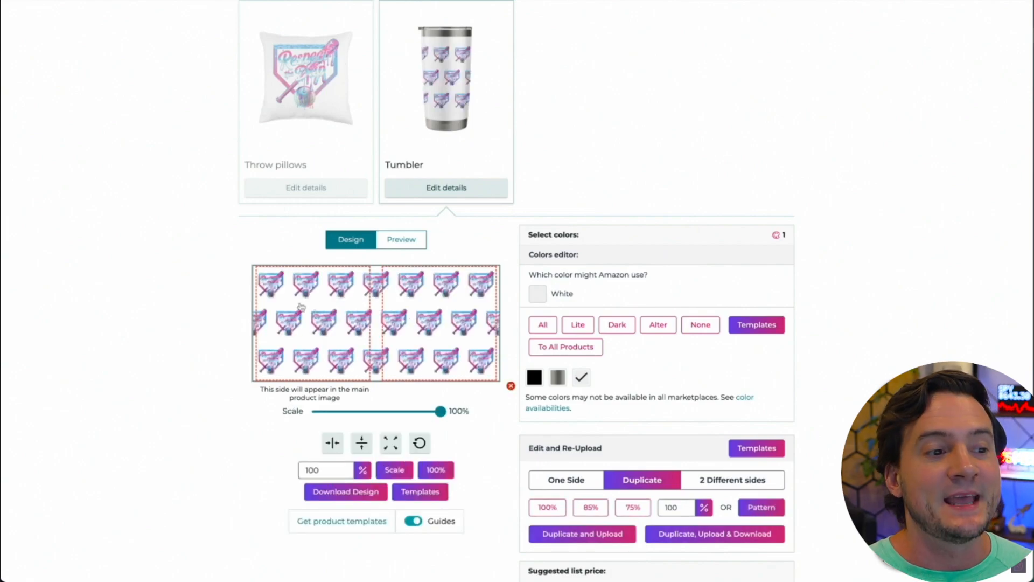
click(400, 240)
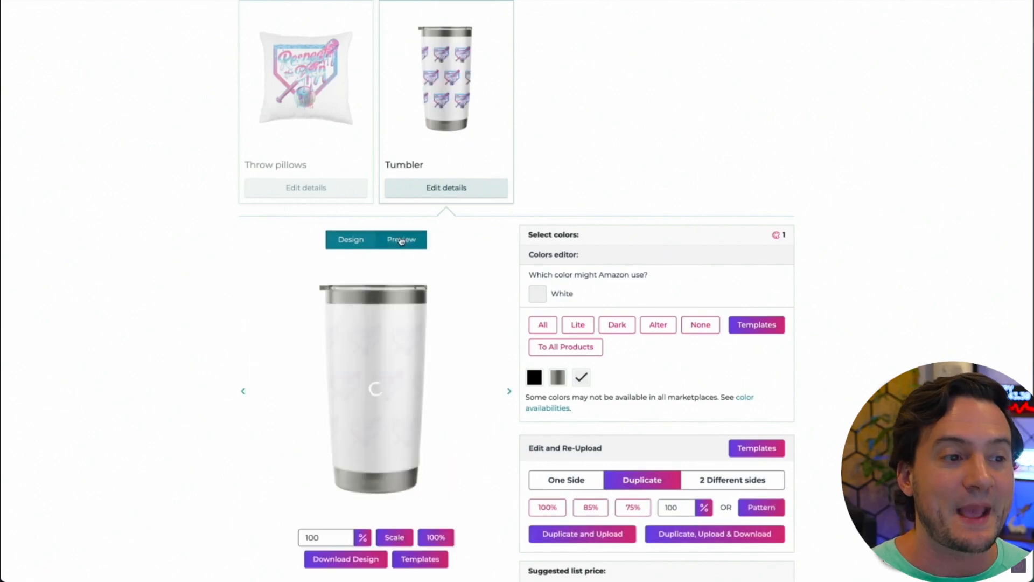
click(351, 239)
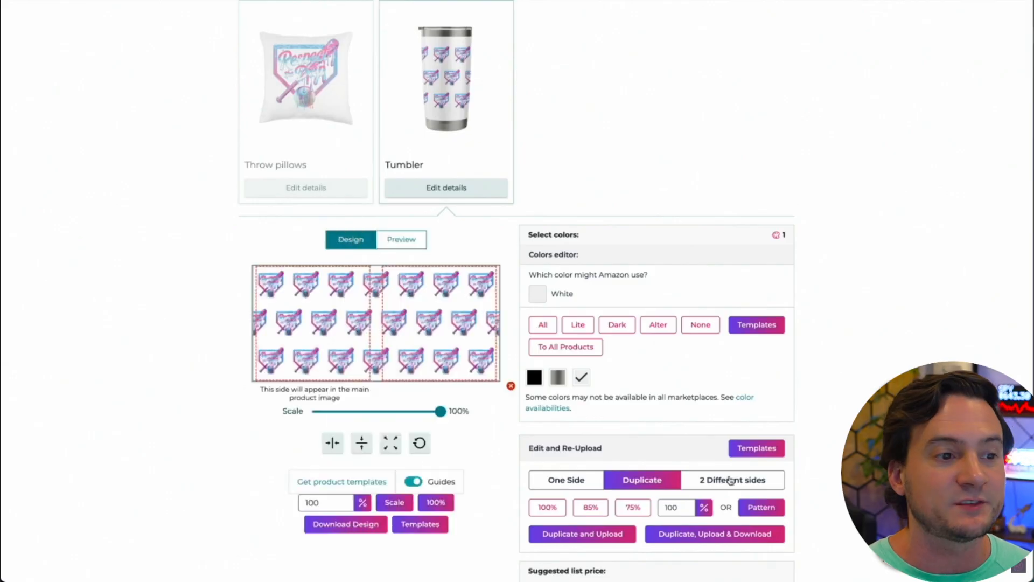
- Set the tumbler to 2 Different sides and choose a file for the back side
click(733, 480)
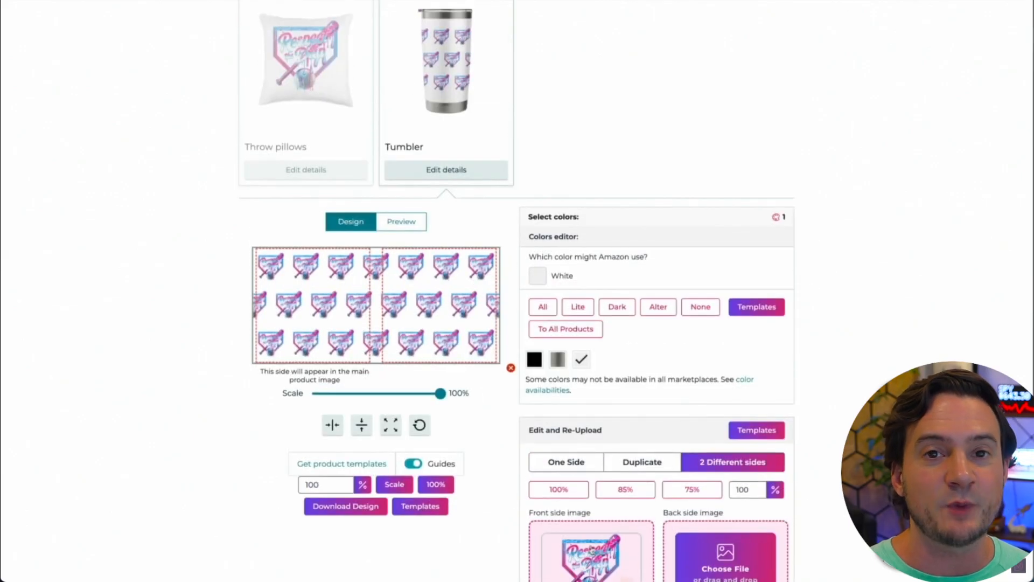
scroll(down, 3)
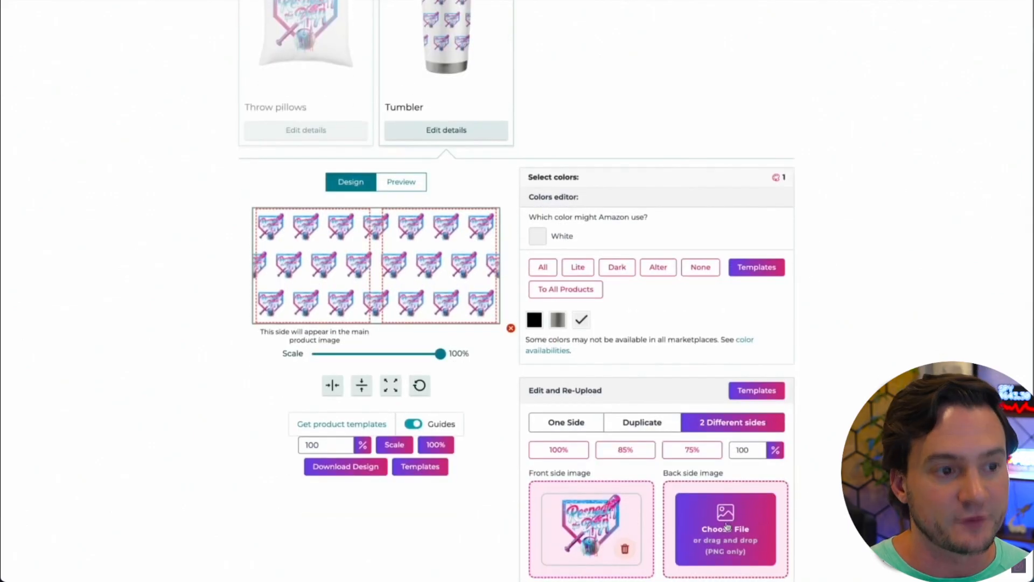
click(566, 422)
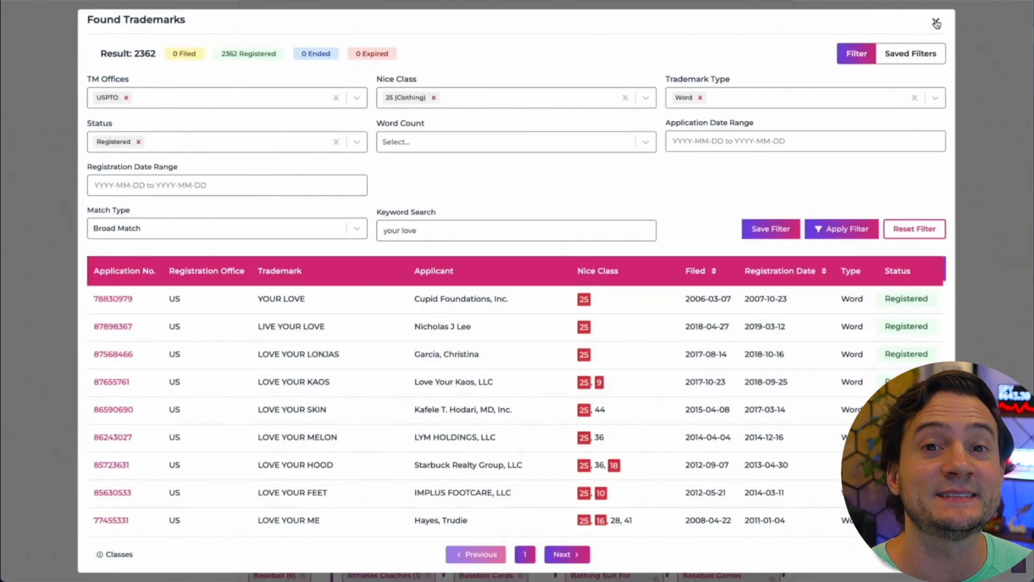
- Close the Found Trademarks results for 'your love' (2,362 registered marks)
click(937, 21)
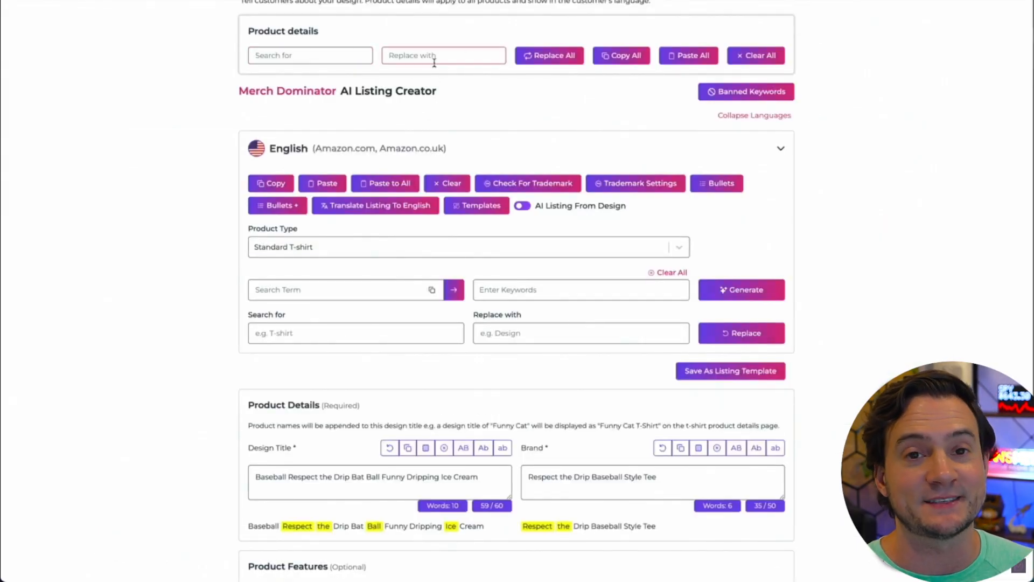
click(746, 92)
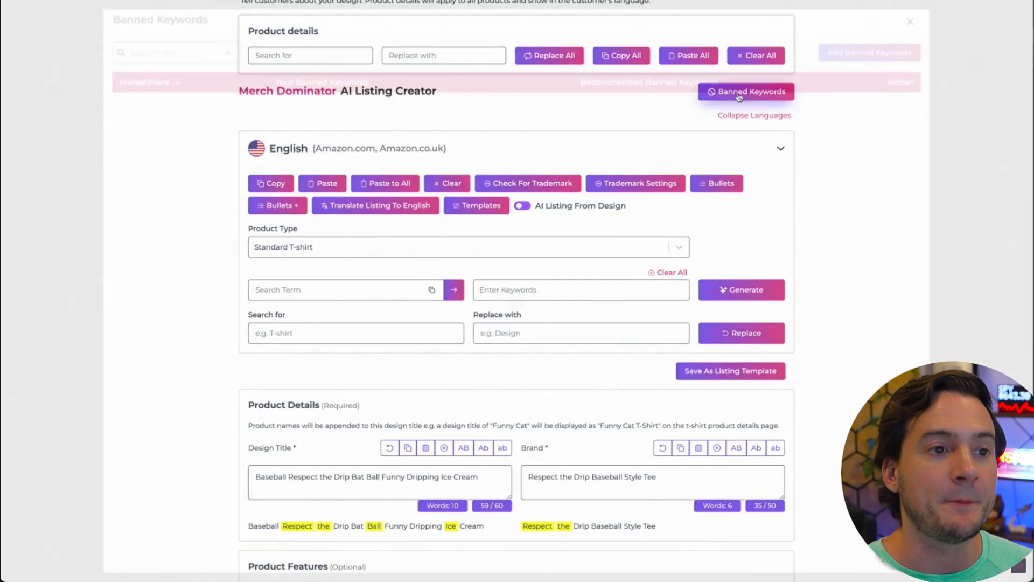
click(745, 92)
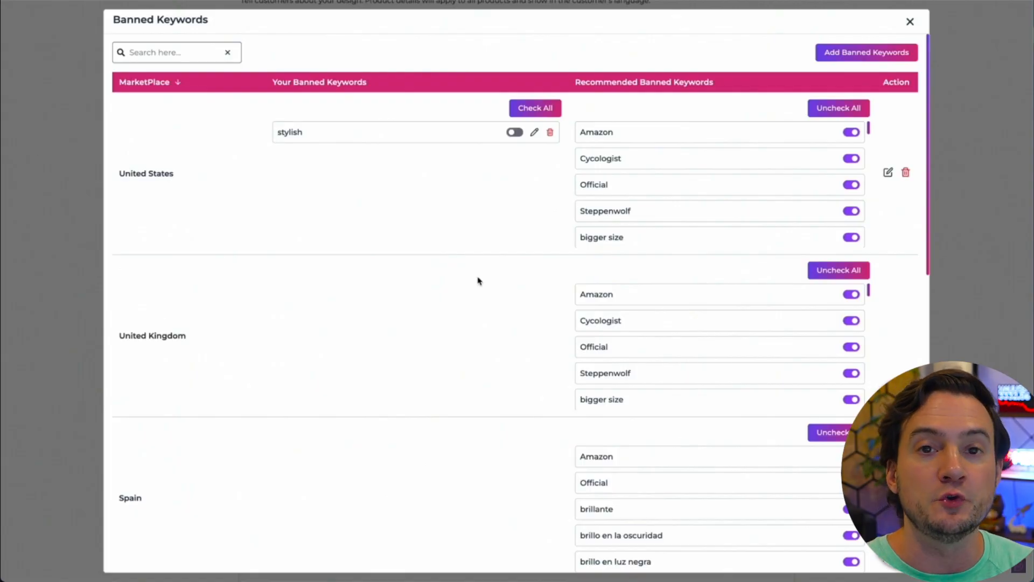
mouse_move(379, 235)
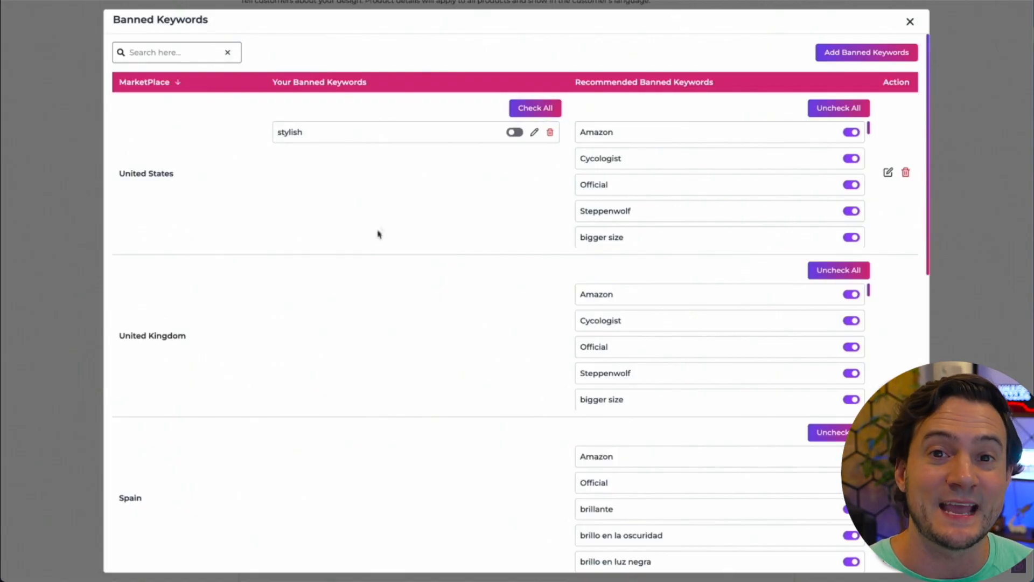
mouse_move(491, 202)
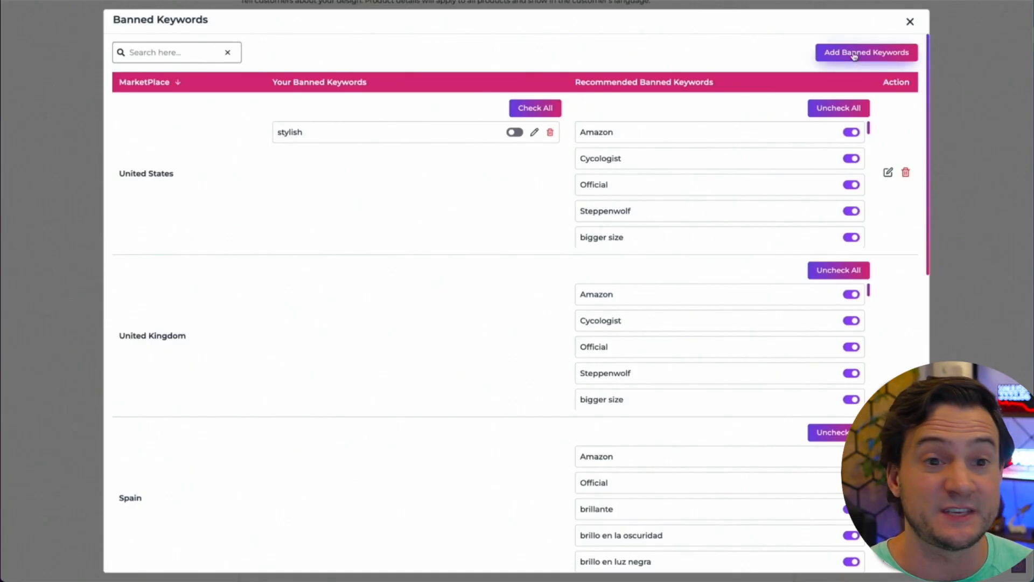
click(853, 52)
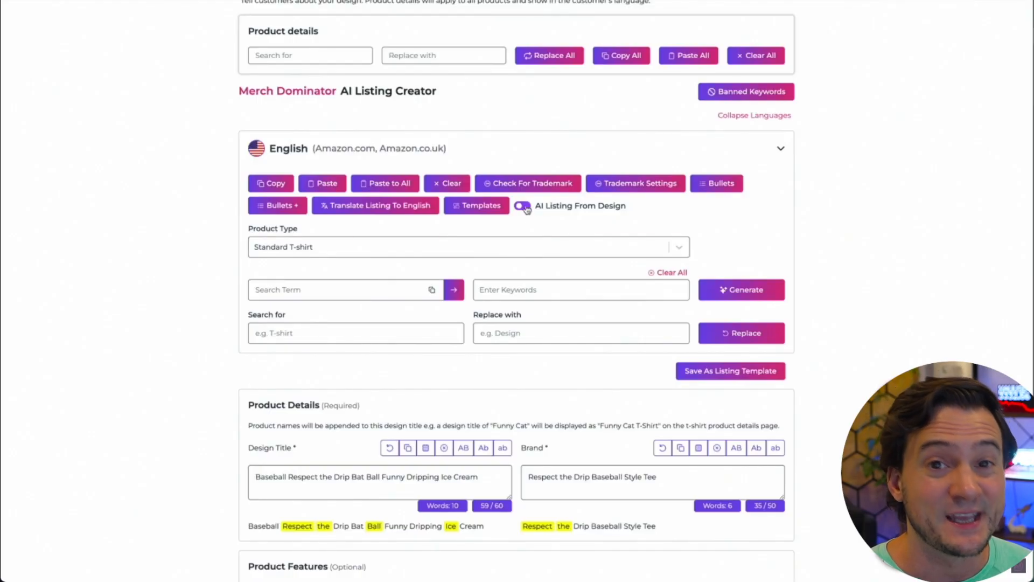
- Switch to AI Listing From Keywords and look up Redbubble tags for 'respect the d'
click(521, 205)
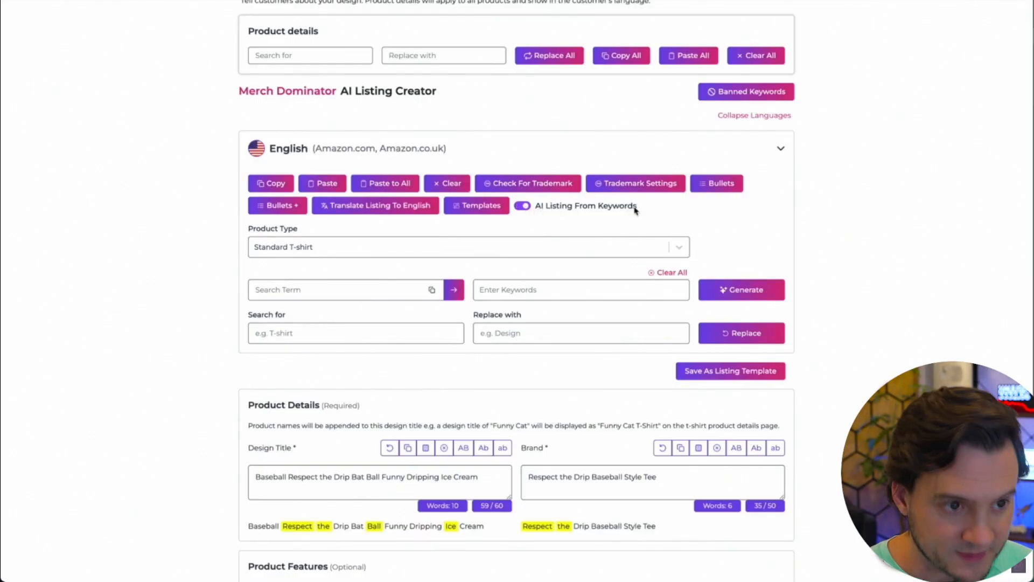
click(337, 290)
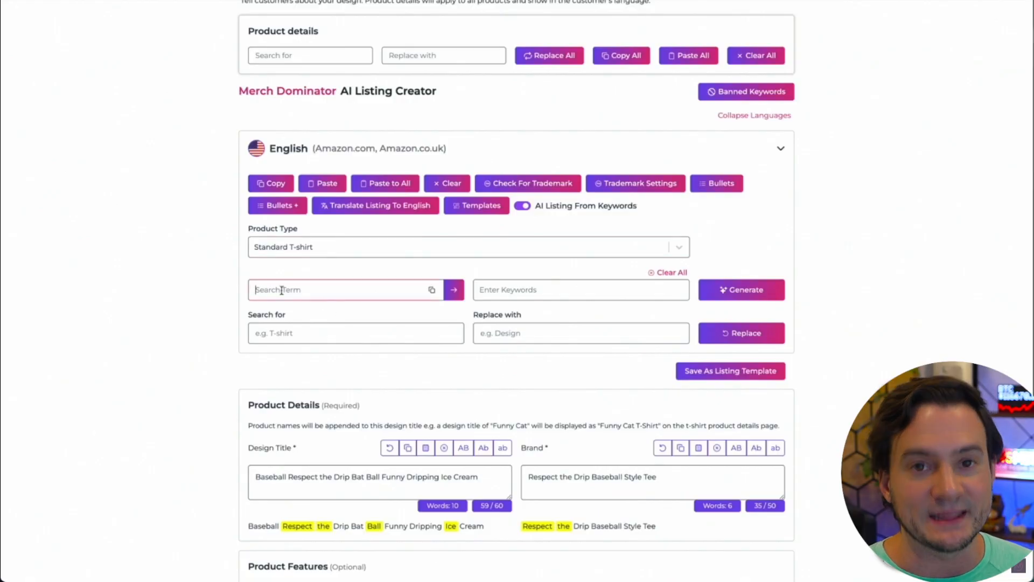
text(respect the drip)
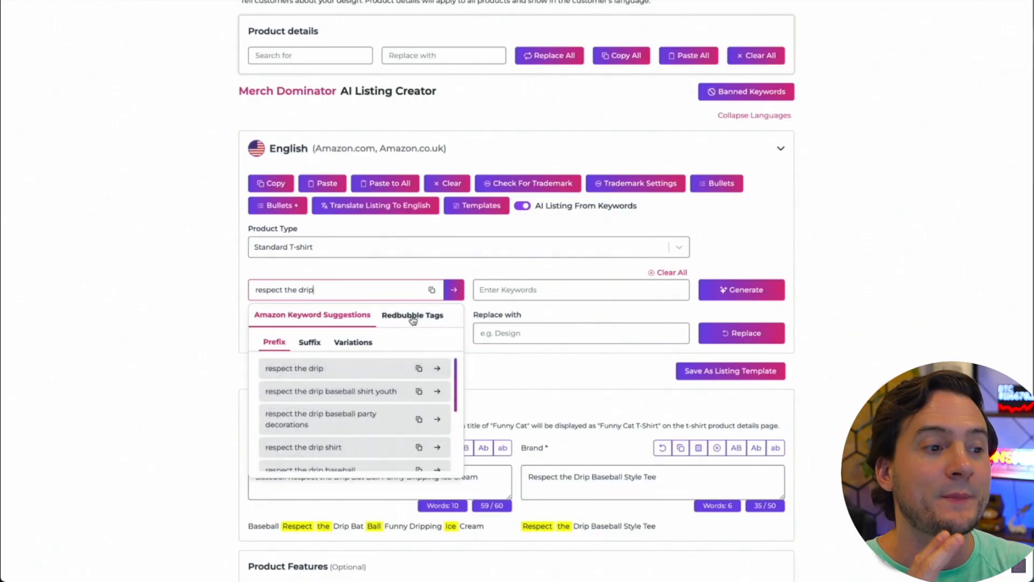
click(411, 315)
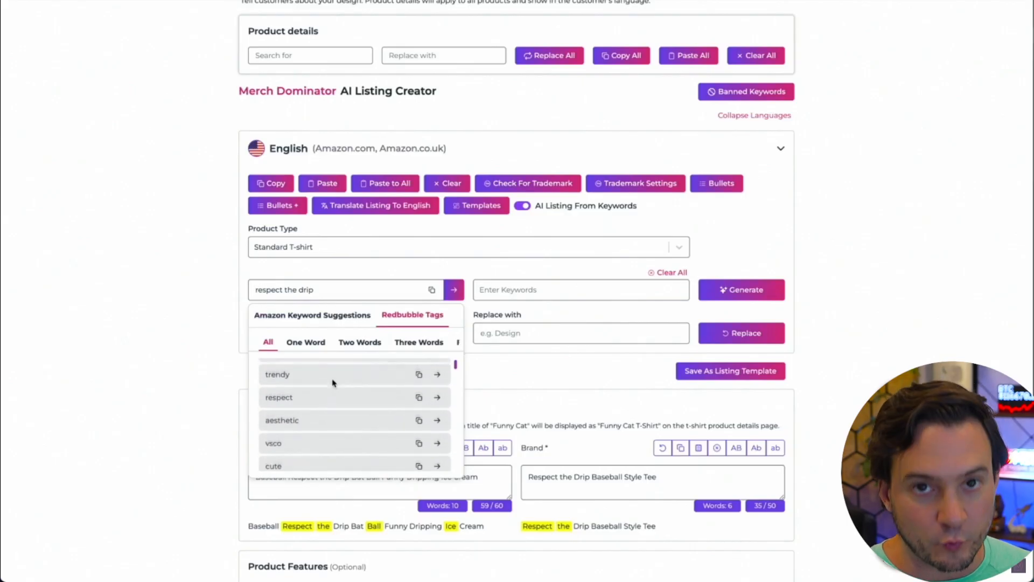
- Add baseball-related keywords and 'Respect The Drip' to the keyword box from the tag suggestions
scroll(down, 3)
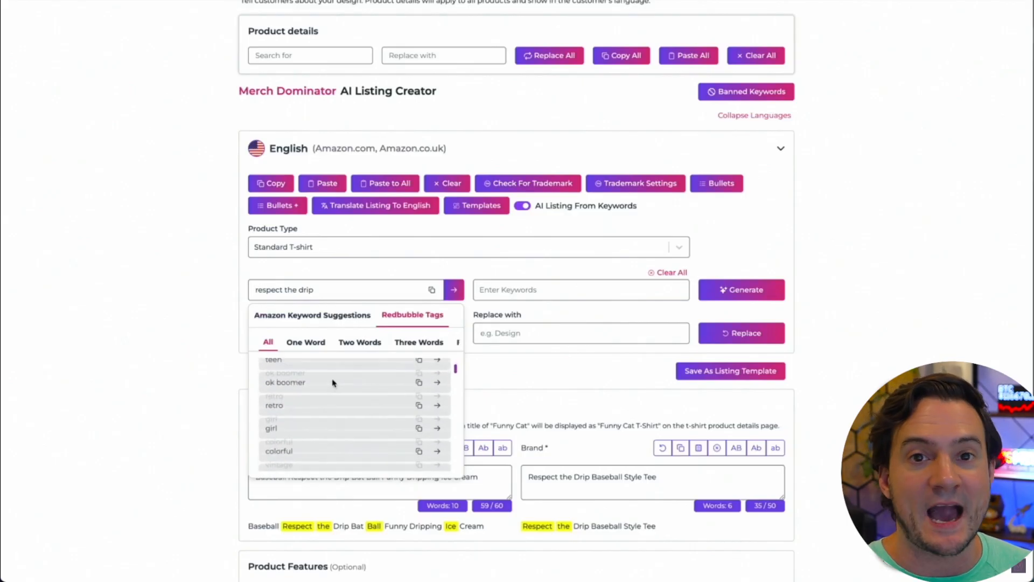
scroll(down, 3)
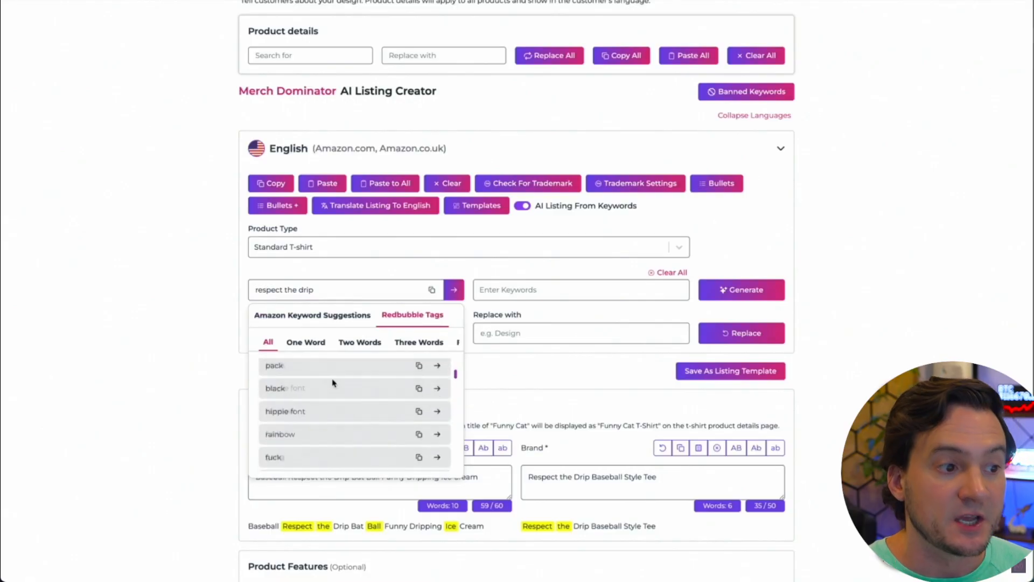
text(baseball)
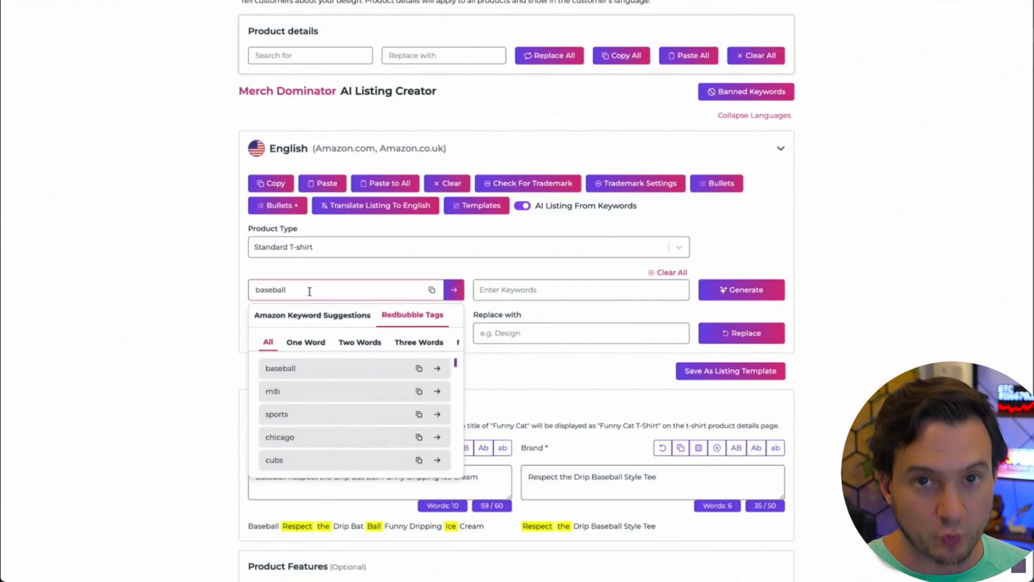
scroll(down, 3)
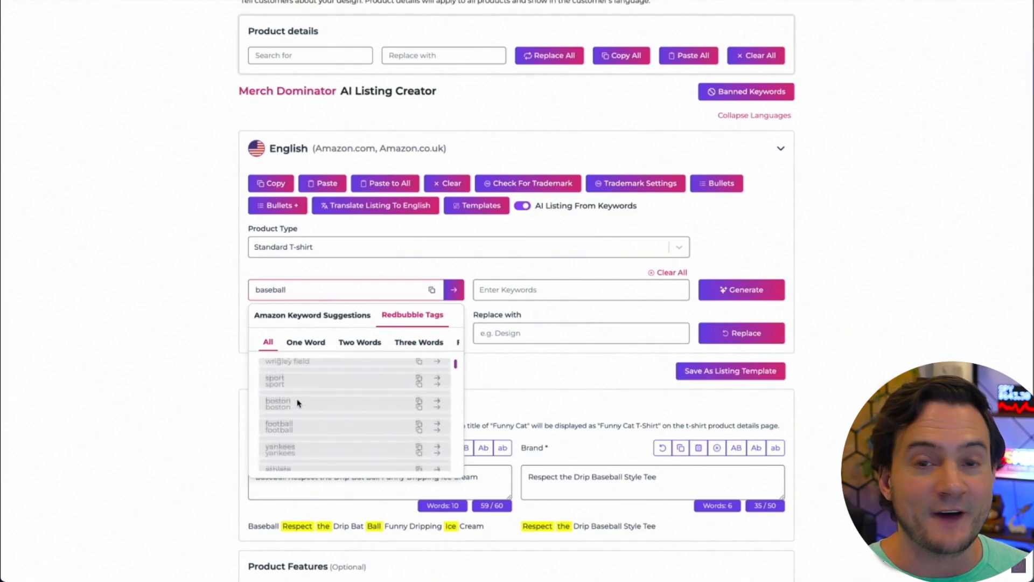
scroll(down, 3)
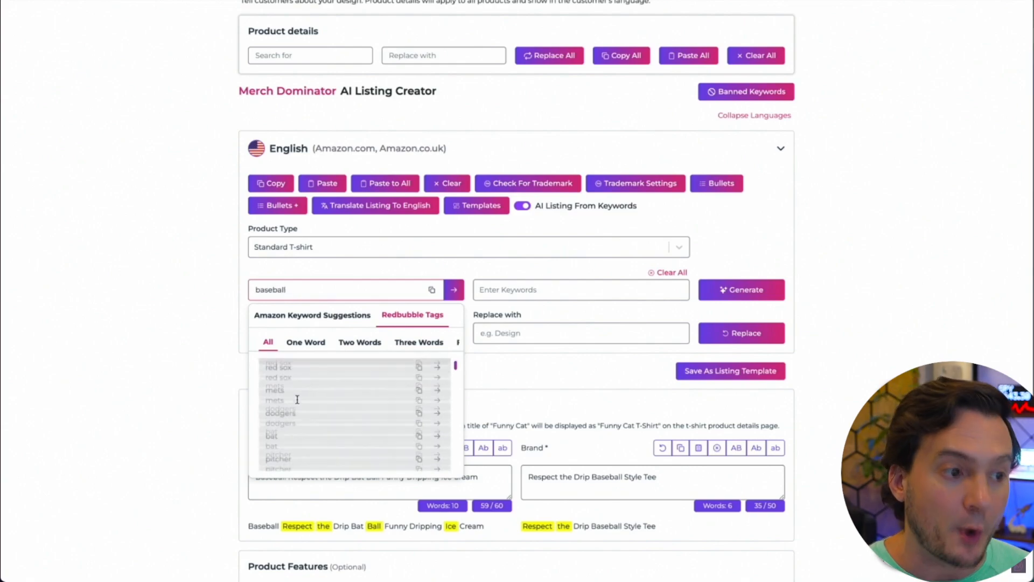
scroll(down, 3)
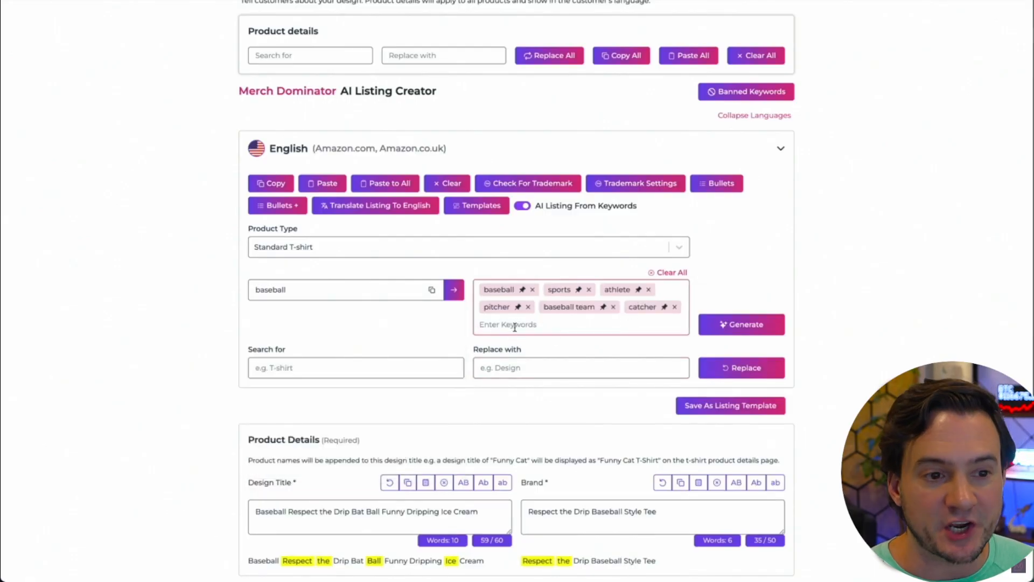
text(Respect The Drip)
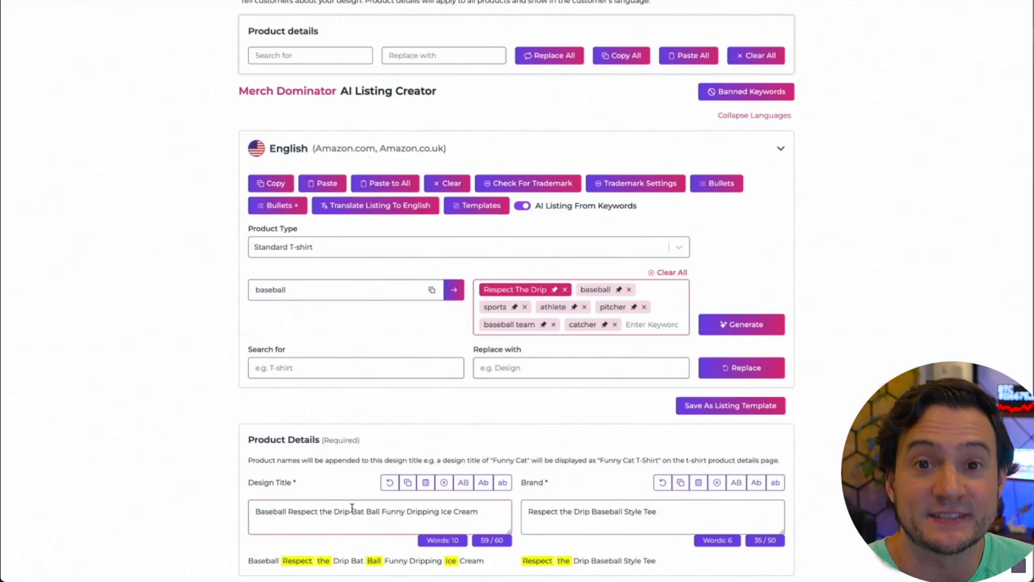
mouse_move(742, 324)
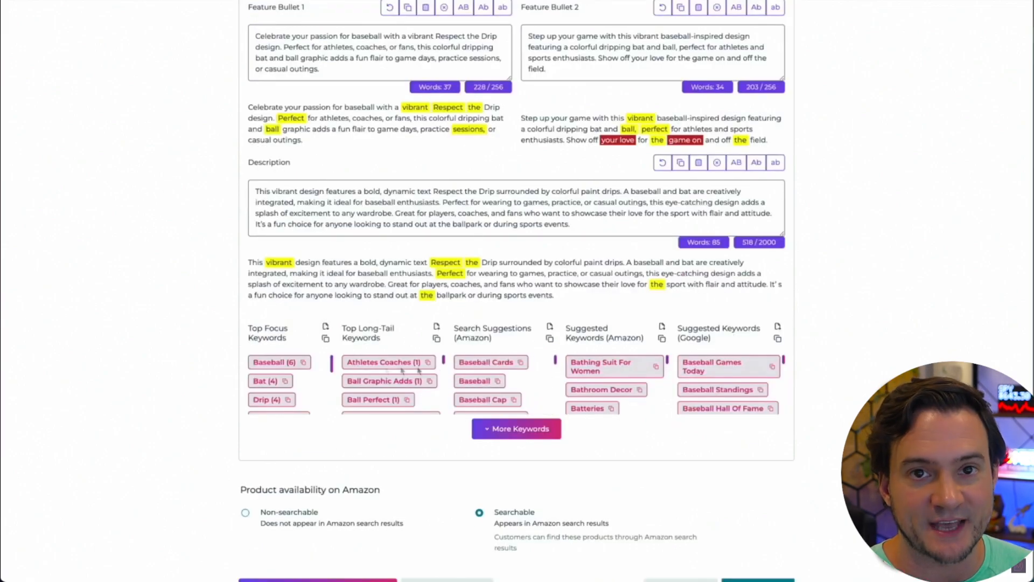
- Save the configuration as template 'Respect The Drip 1' and confirm it in the saved templates list
click(318, 477)
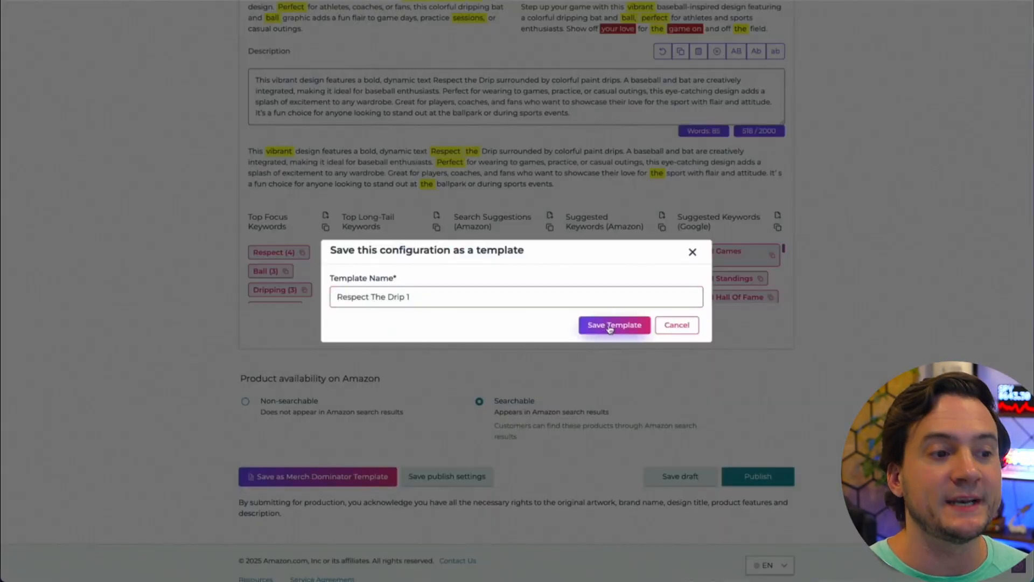
click(614, 325)
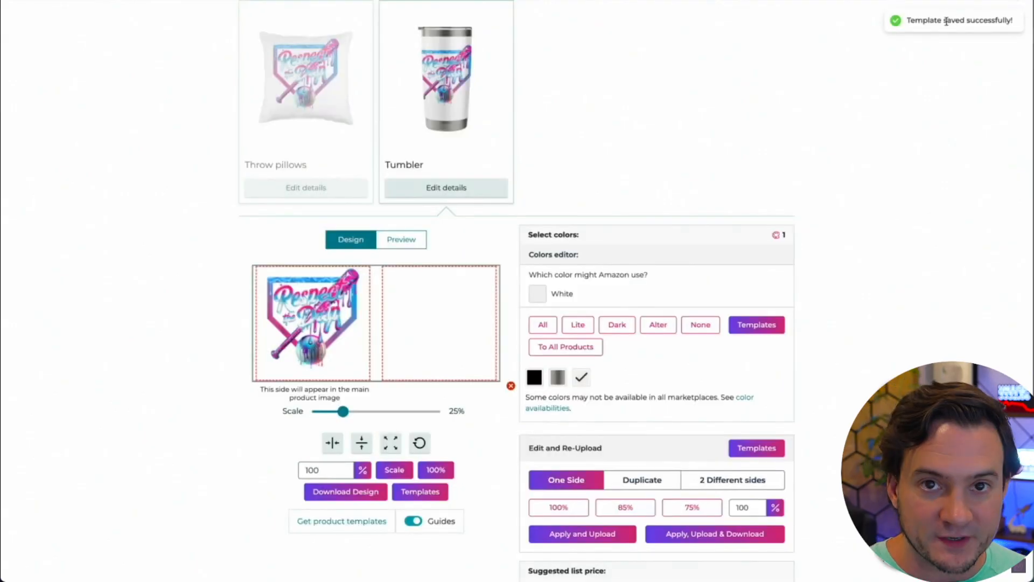
click(757, 326)
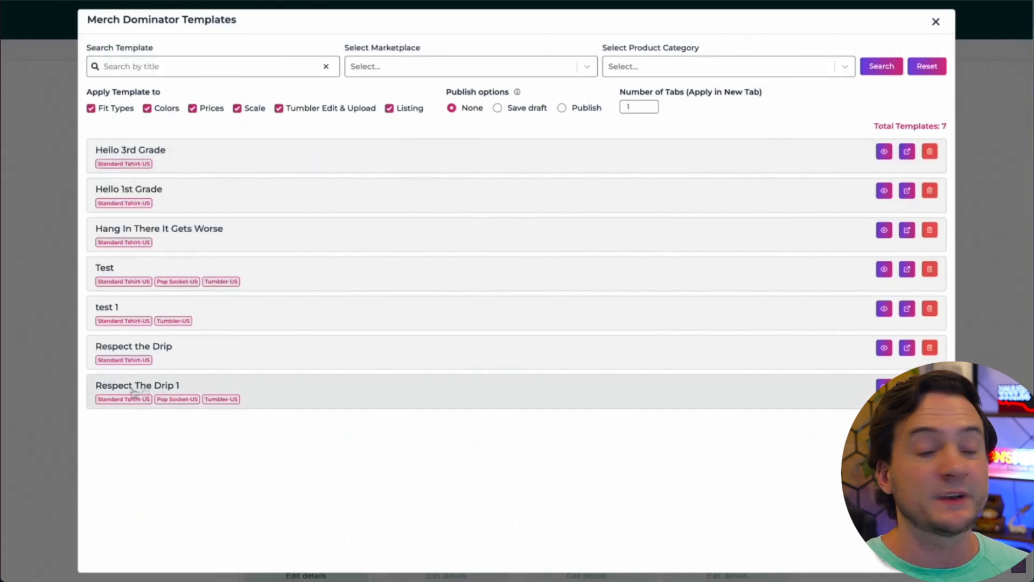
click(883, 385)
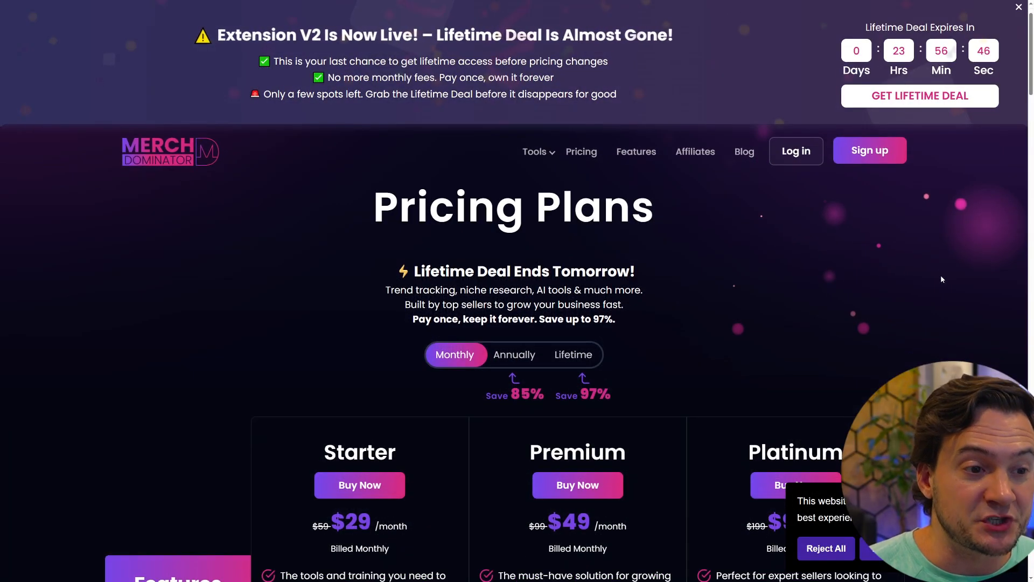
- Show lifetime plan pricing: Starter $399, Premium $699, Platinum $999
scroll(down, 3)
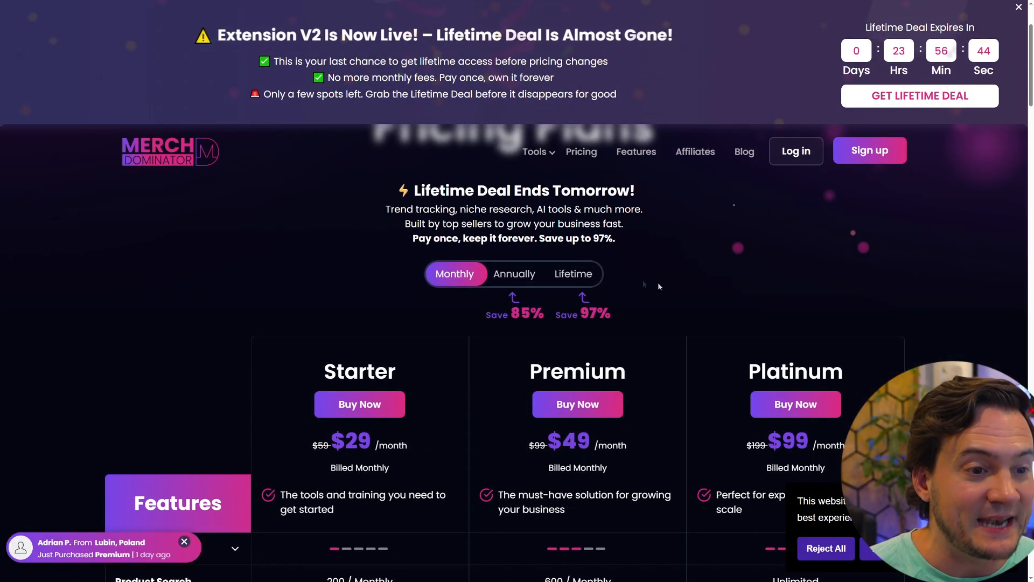
click(573, 273)
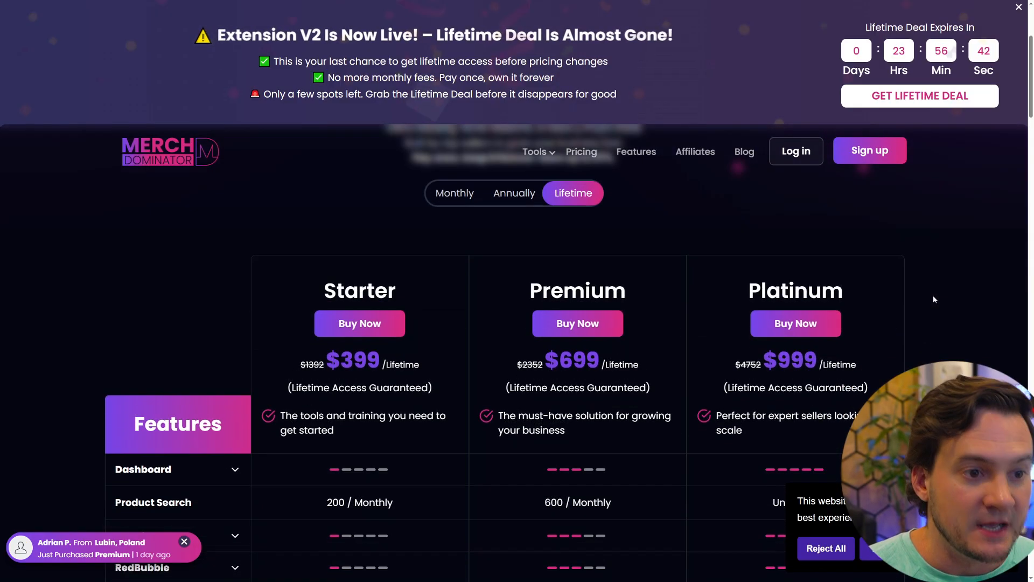